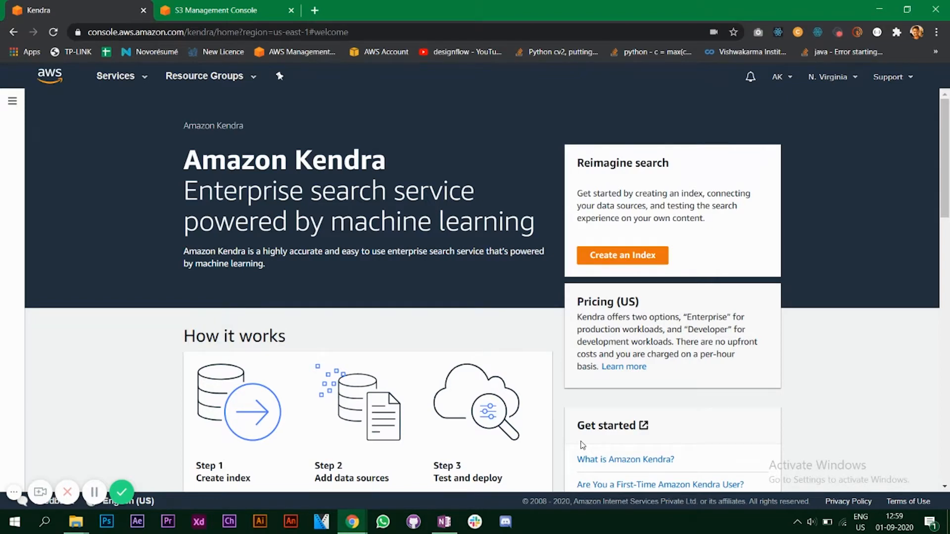
{"action": "mouse_move", "coordinate": [364, 306]}
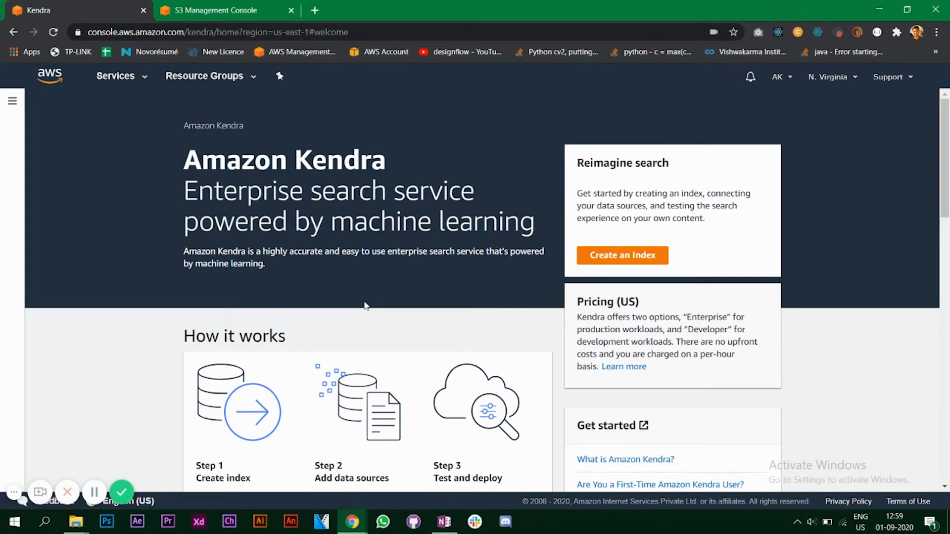
{"action": "mouse_move", "coordinate": [414, 319]}
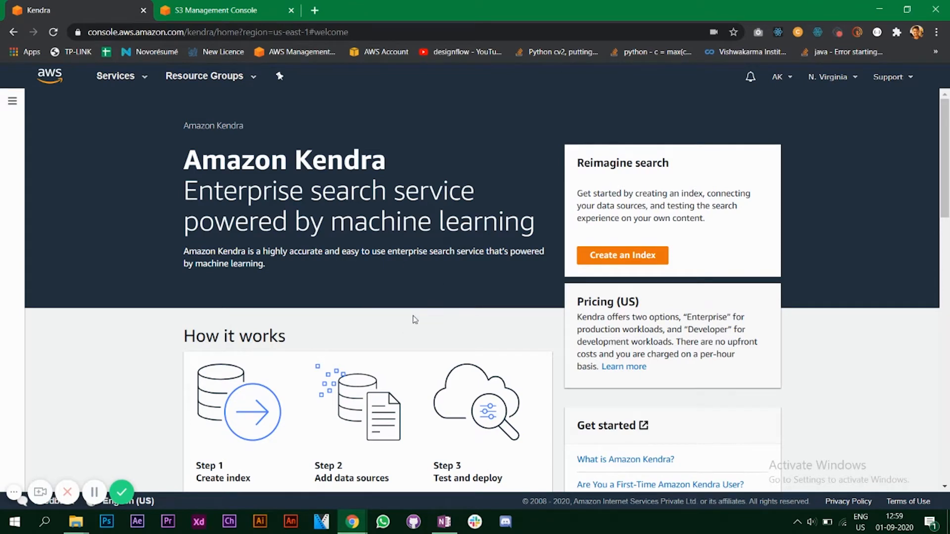
{"action": "mouse_move", "coordinate": [385, 295]}
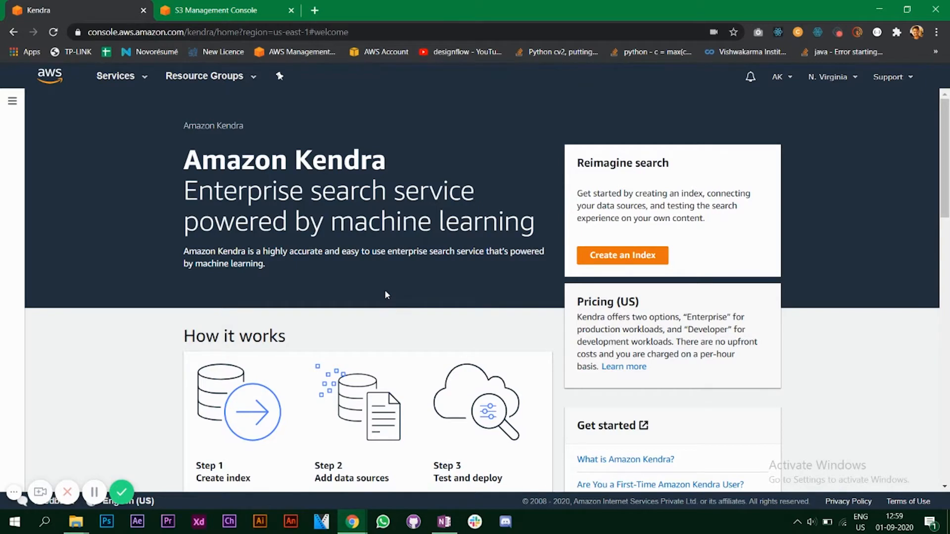
{"action": "mouse_move", "coordinate": [255, 143]}
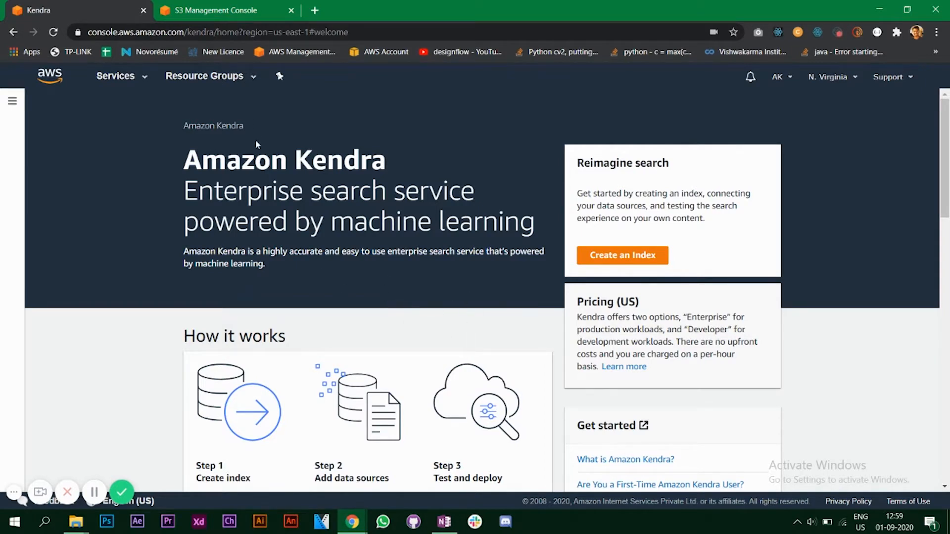
{"action": "mouse_move", "coordinate": [523, 319]}
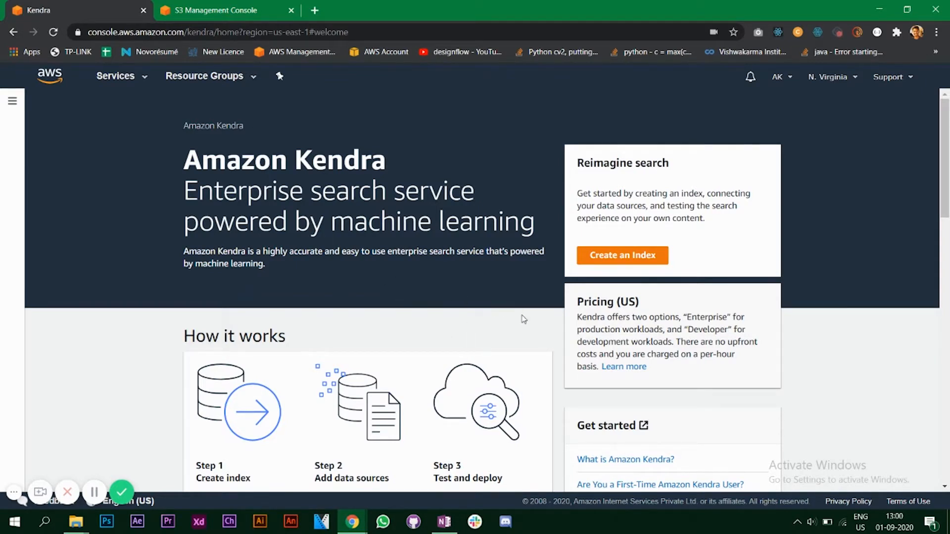
{"action": "mouse_move", "coordinate": [133, 201]}
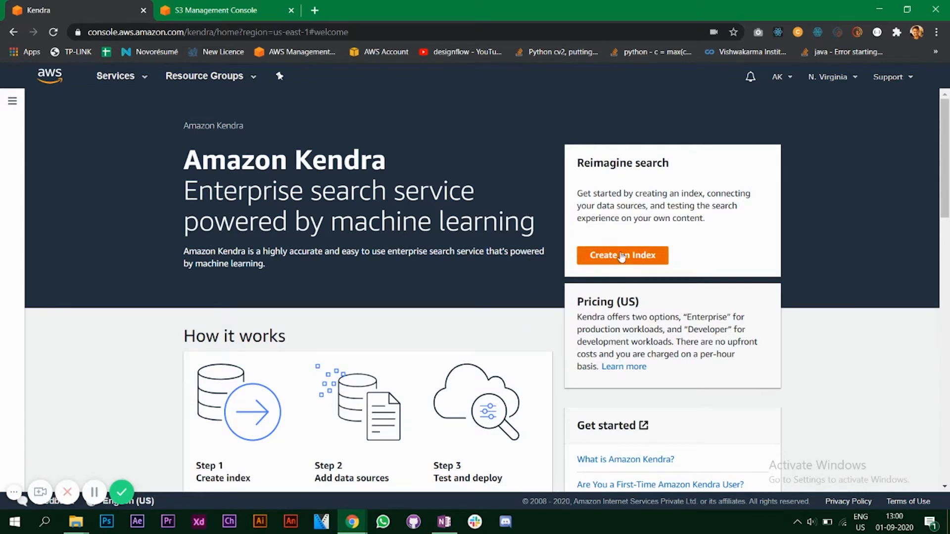
Go from the my-search index overview to the Indexes page and start a new index
{"action": "left_click", "coordinate": [622, 255]}
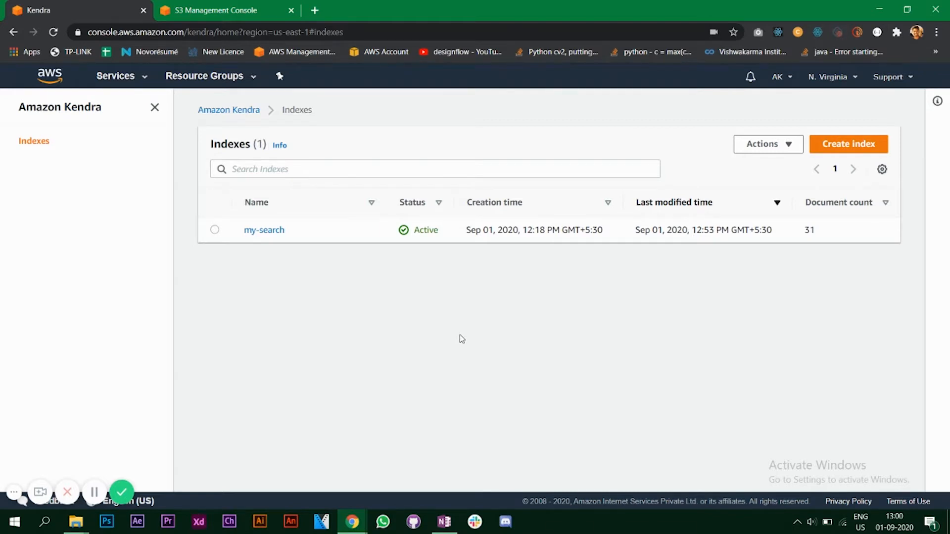
{"action": "mouse_move", "coordinate": [594, 273]}
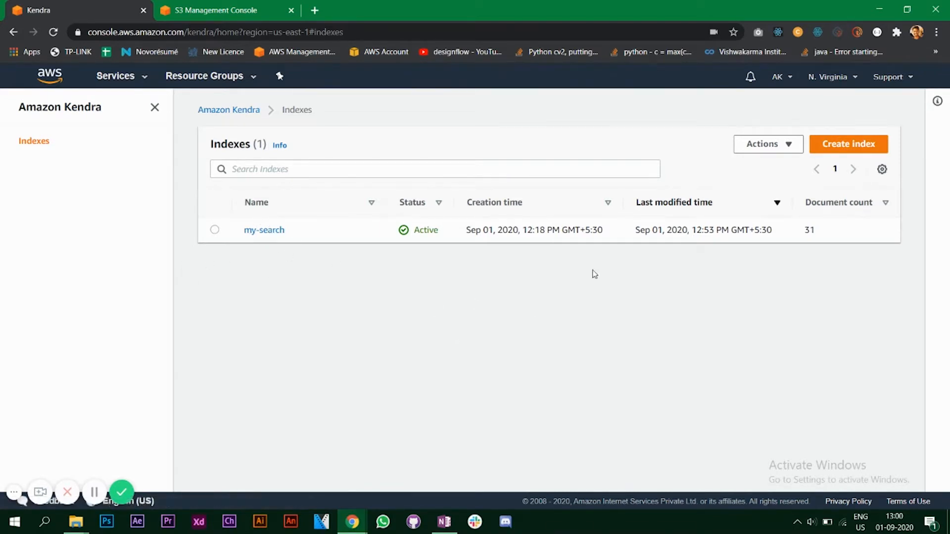
{"action": "left_click", "coordinate": [847, 143]}
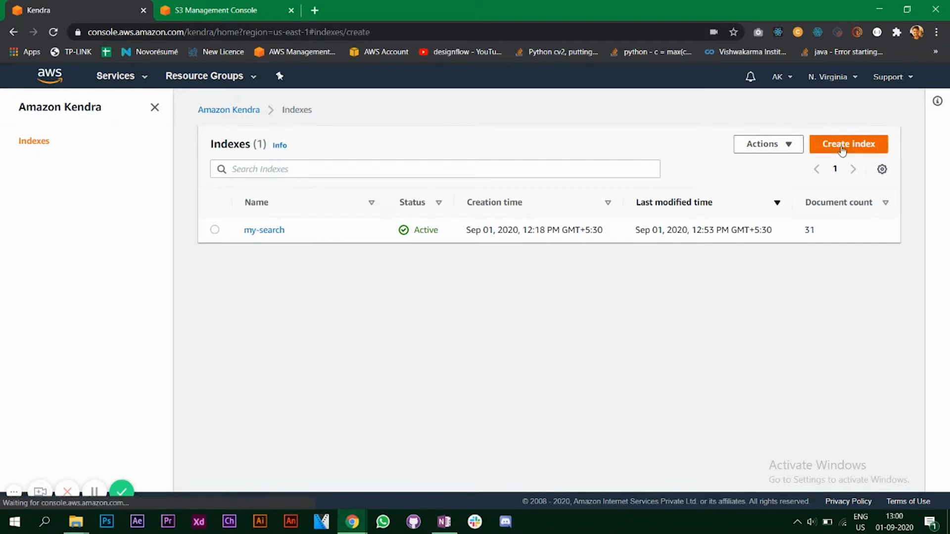
Name the new index 'search-demo' with the description 'machine learning book'
{"action": "left_click", "coordinate": [847, 144]}
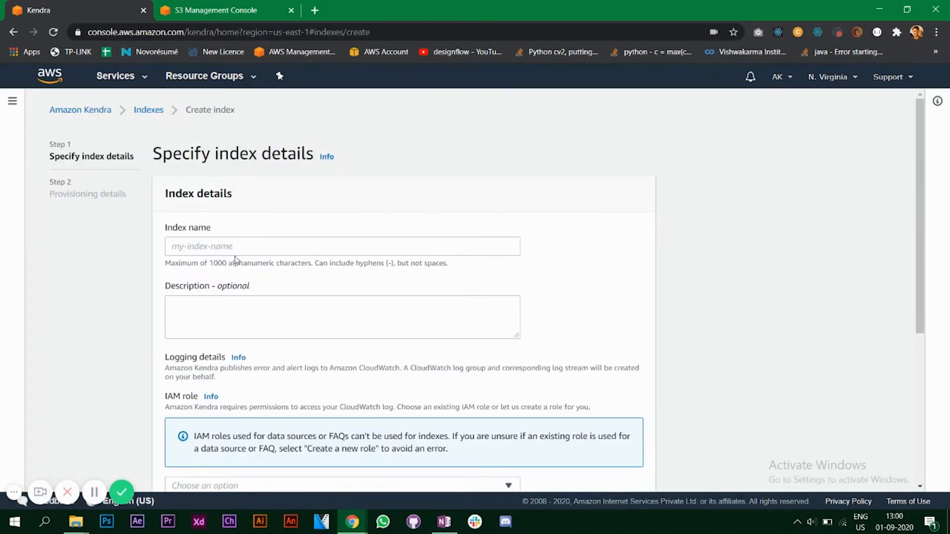
{"action": "type", "text": "search-demo"}
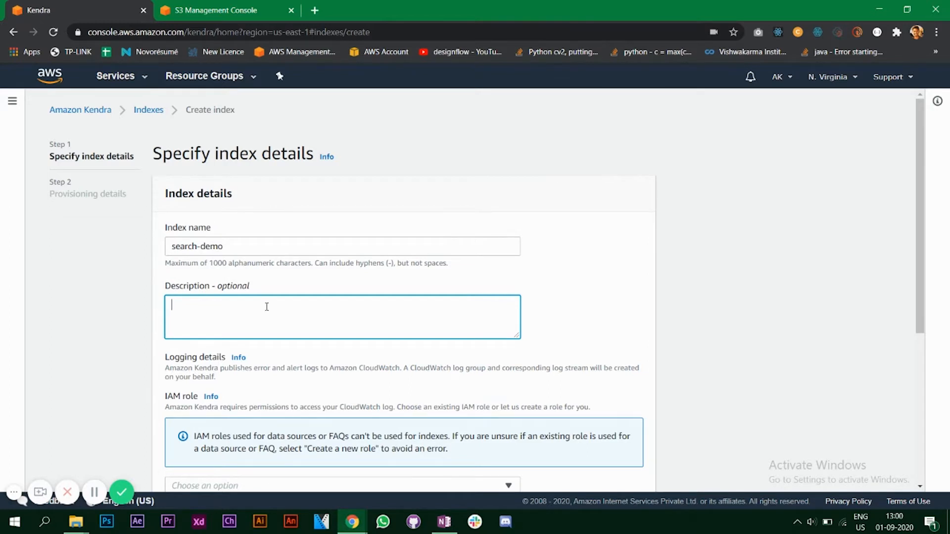
{"action": "type", "text": "machine learni"}
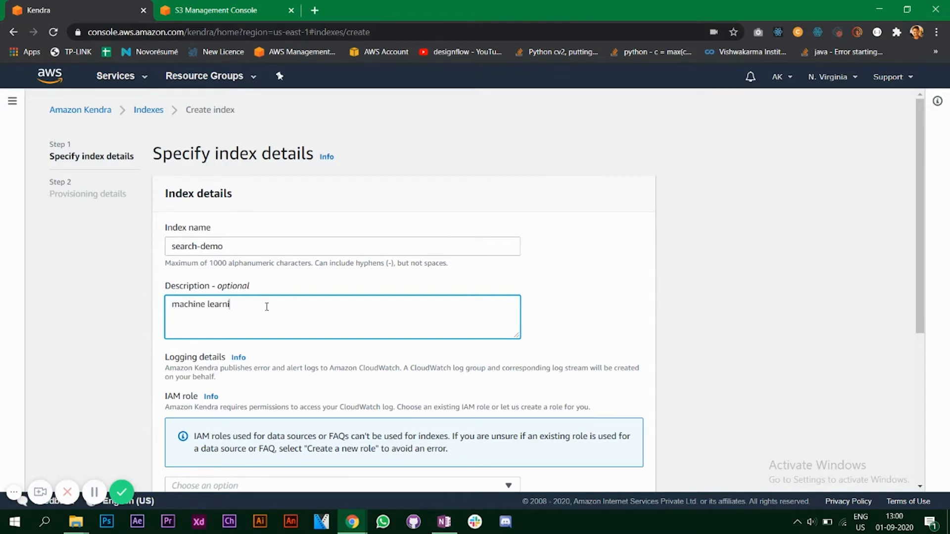
{"action": "type", "text": "ng cb"}
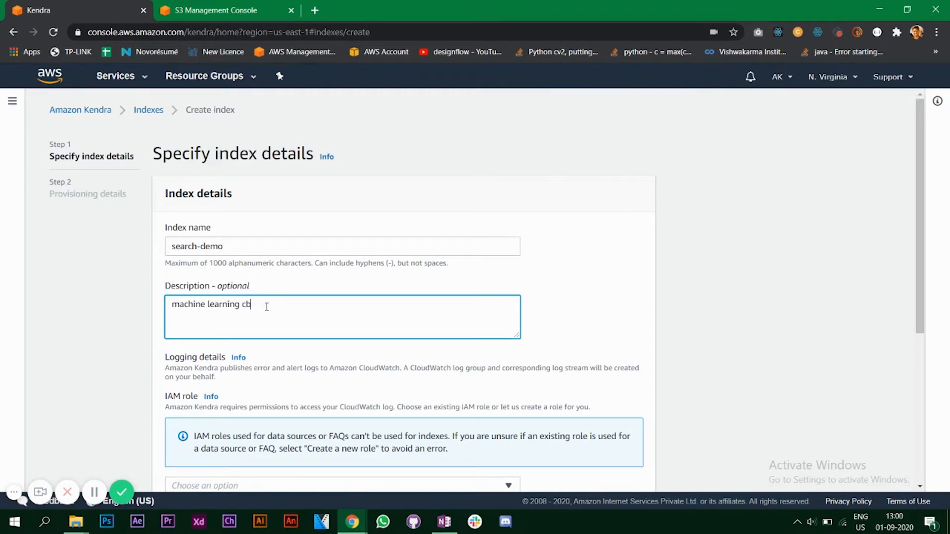
{"action": "type", "text": "ook"}
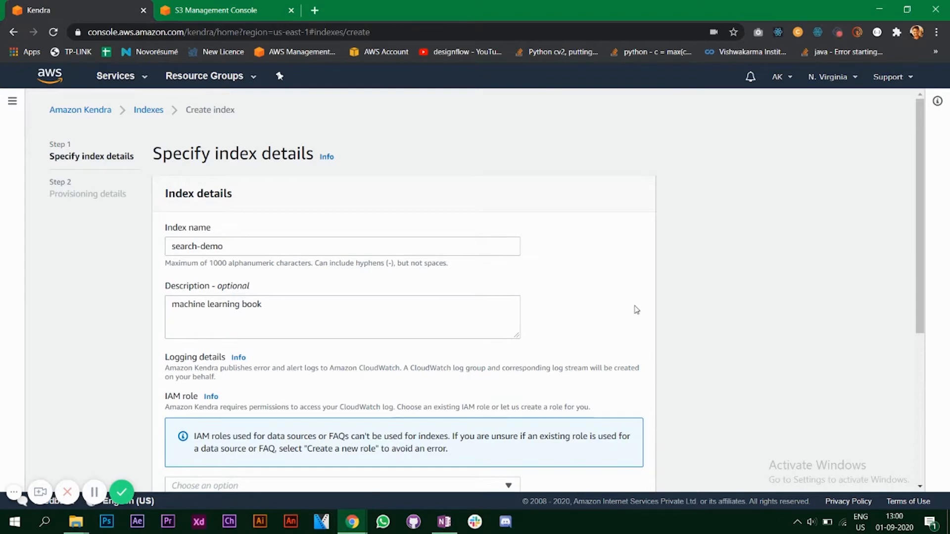
Create a new IAM role named AmazonKendra-us-east-1-videodemo for the index
{"action": "scroll", "scroll_direction": "down", "scroll_amount": 3}
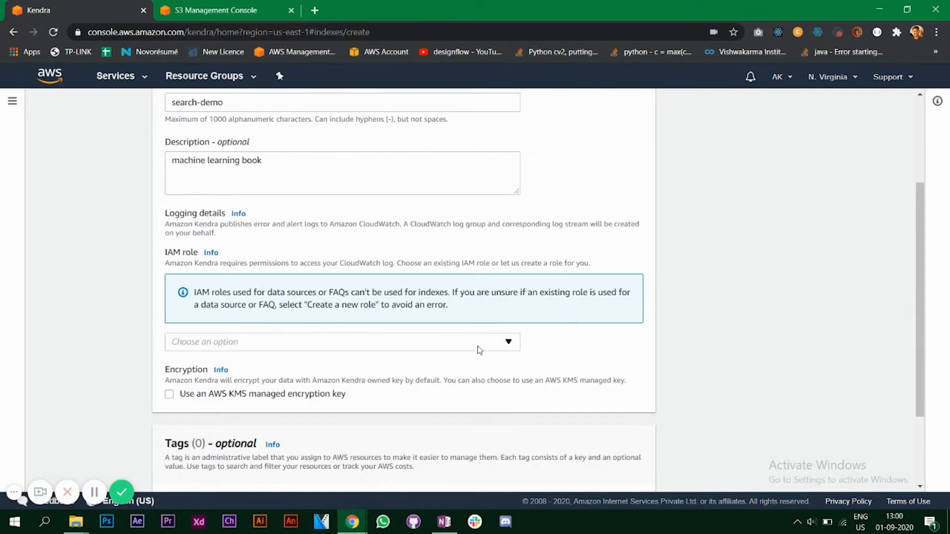
{"action": "left_click", "coordinate": [342, 341]}
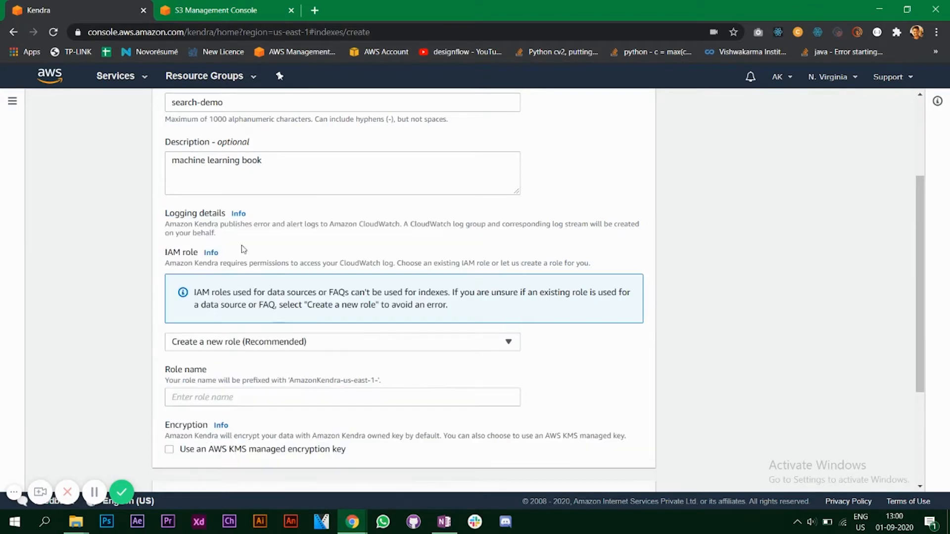
{"action": "type", "text": "AmazonKendra-us-east-1-de"}
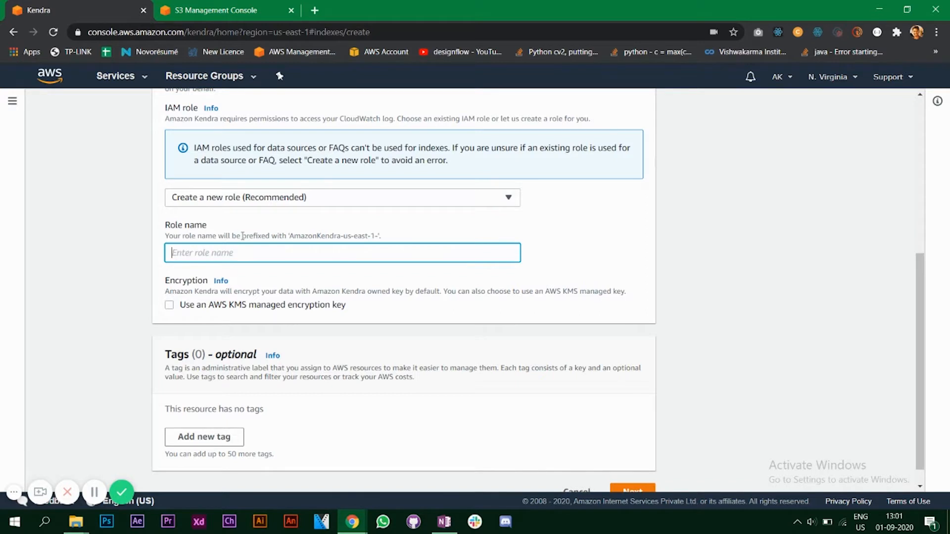
{"action": "type", "text": "AmazonKendra-us-east-1-video"}
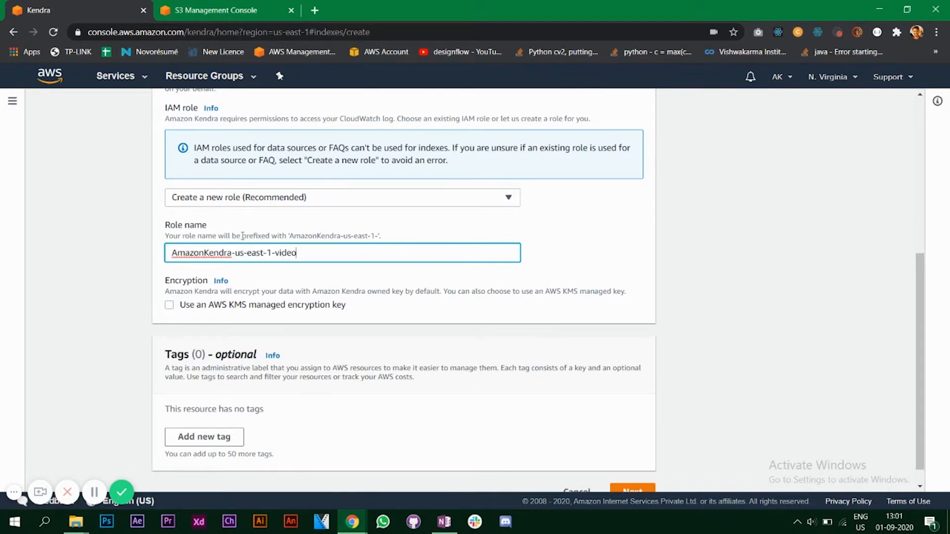
{"action": "type", "text": "-"}
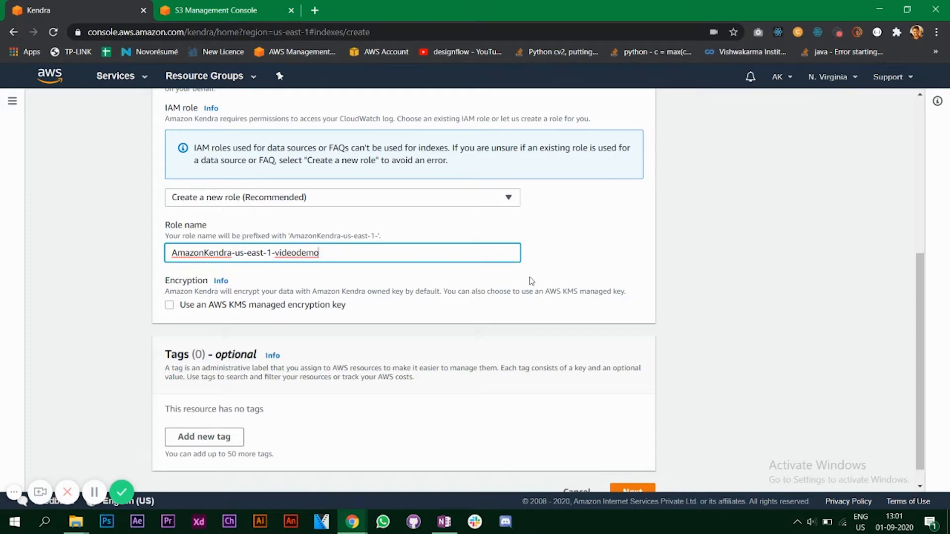
{"action": "scroll", "scroll_direction": "down", "scroll_amount": 3}
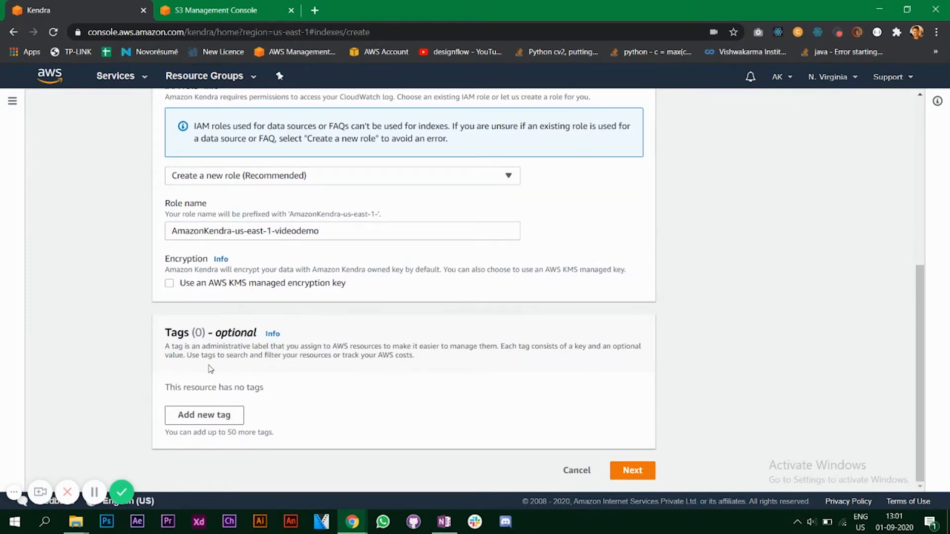
{"action": "mouse_move", "coordinate": [400, 315]}
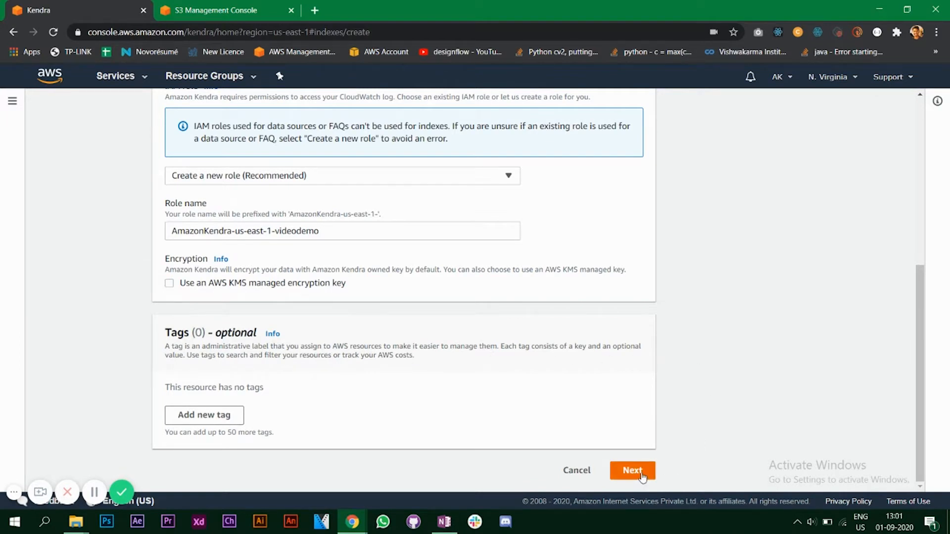
Provision and create the search-demo index with the Developer edition
{"action": "left_click", "coordinate": [632, 470]}
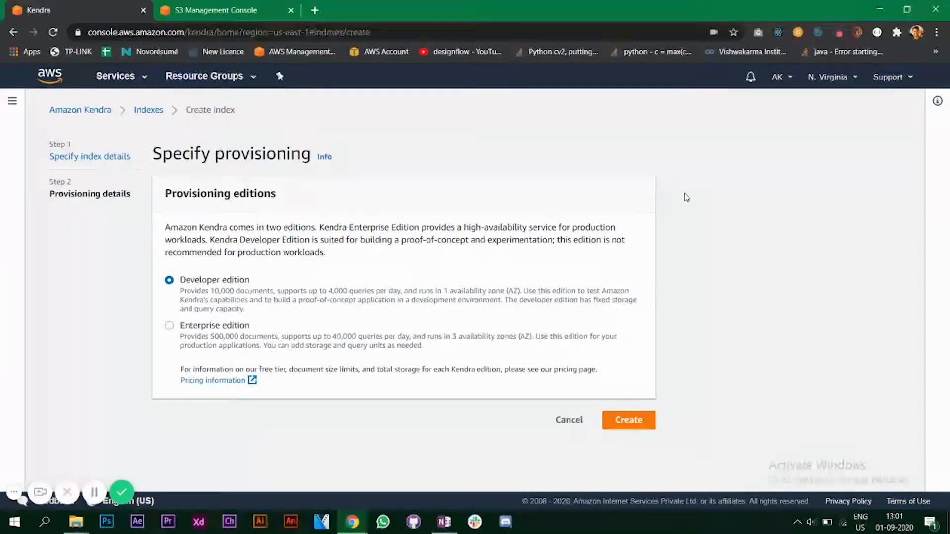
{"action": "left_click", "coordinate": [628, 420]}
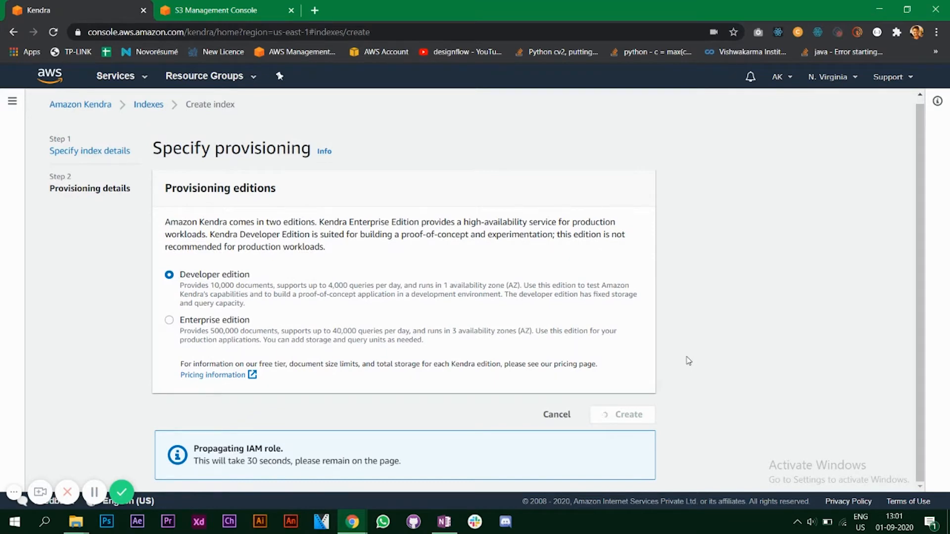
{"action": "left_click", "coordinate": [621, 415]}
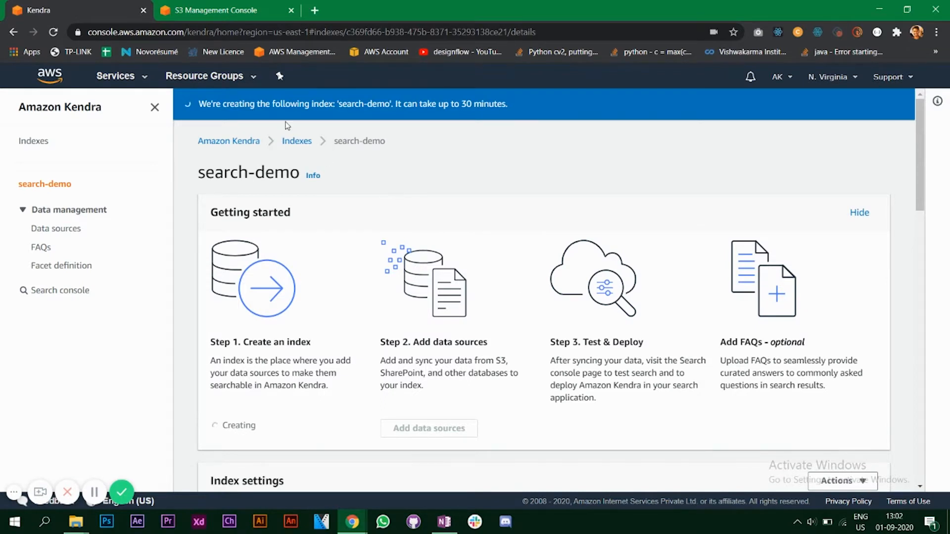
{"action": "mouse_move", "coordinate": [520, 173]}
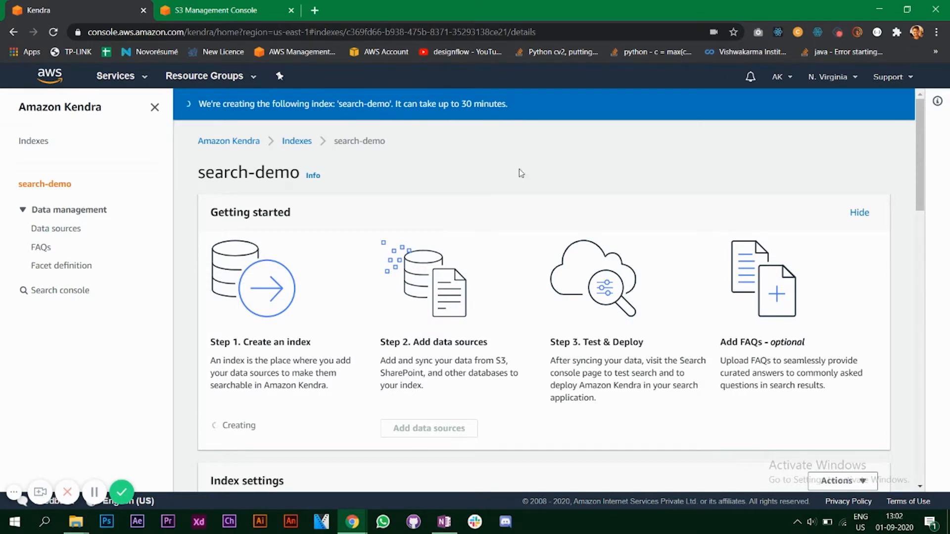
{"action": "mouse_move", "coordinate": [455, 126]}
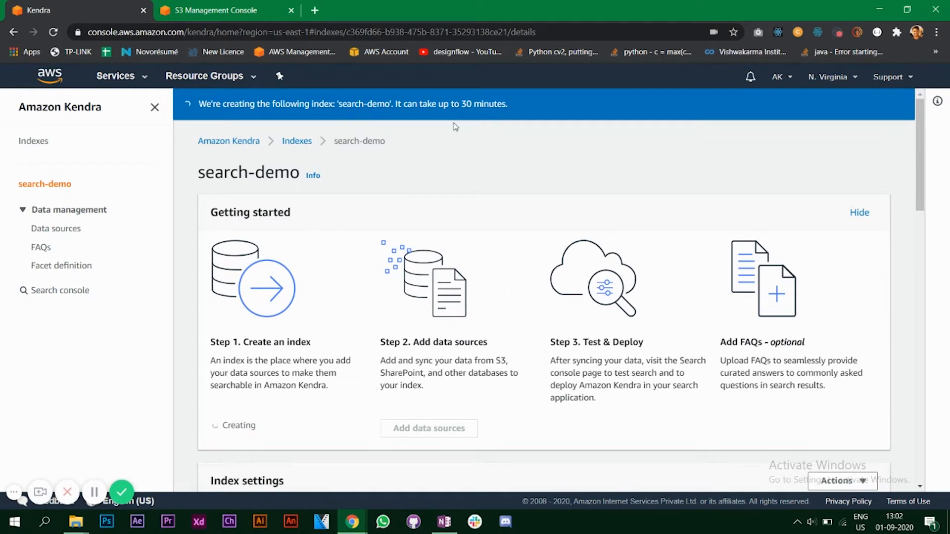
{"action": "mouse_move", "coordinate": [400, 237]}
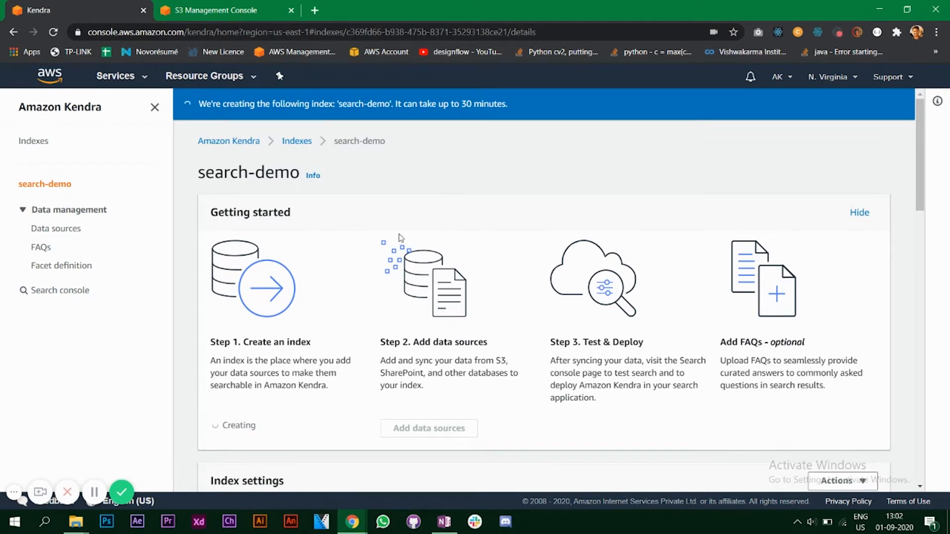
{"action": "mouse_move", "coordinate": [157, 430]}
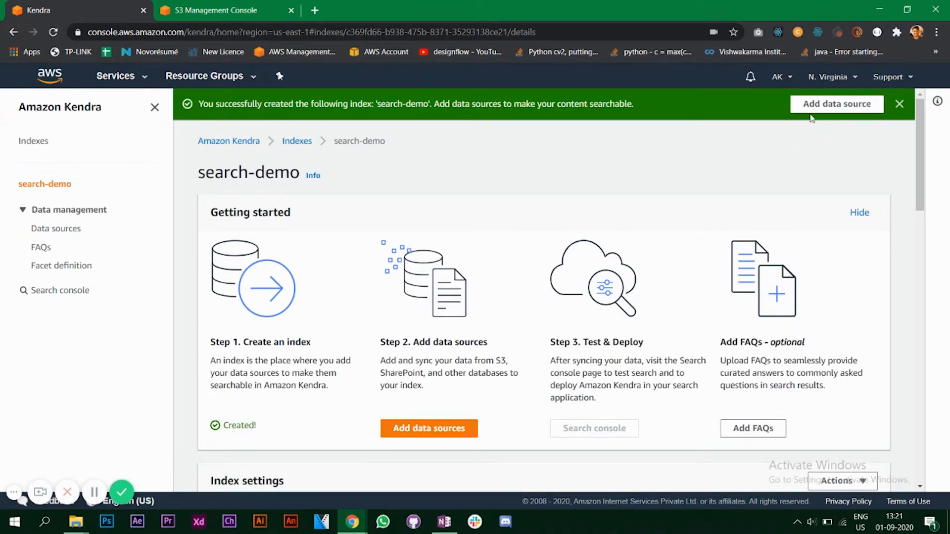
Start adding a data source to search-demo and browse the connector types
{"action": "left_click", "coordinate": [429, 429]}
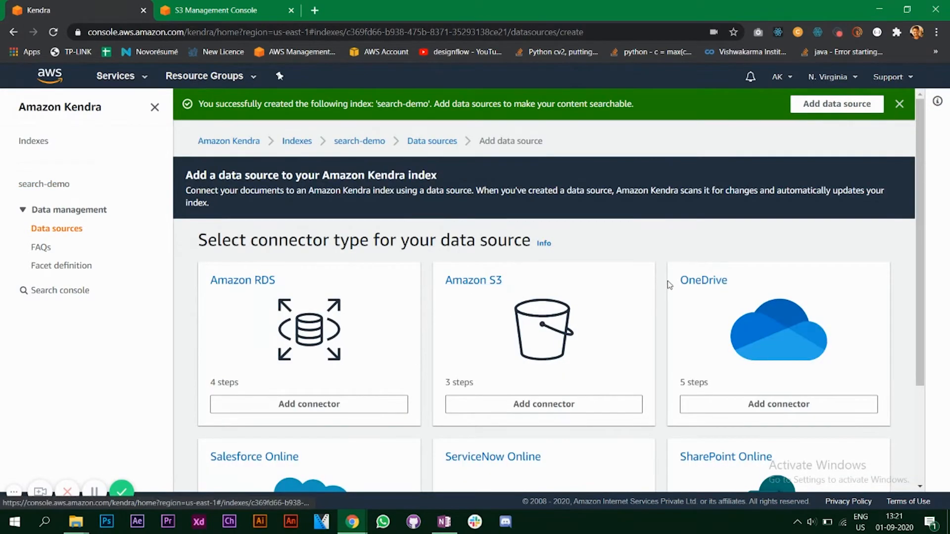
{"action": "mouse_move", "coordinate": [662, 290]}
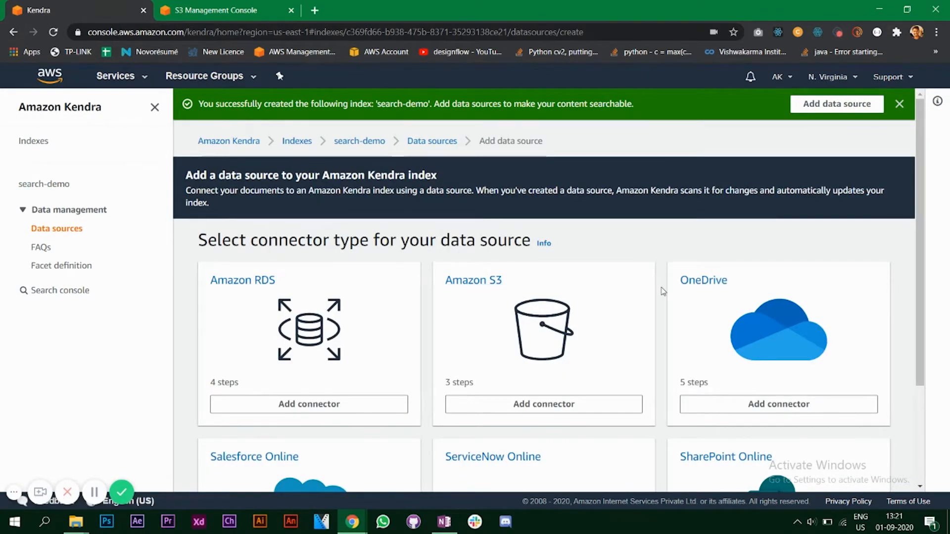
{"action": "scroll", "scroll_direction": "down", "scroll_amount": 3}
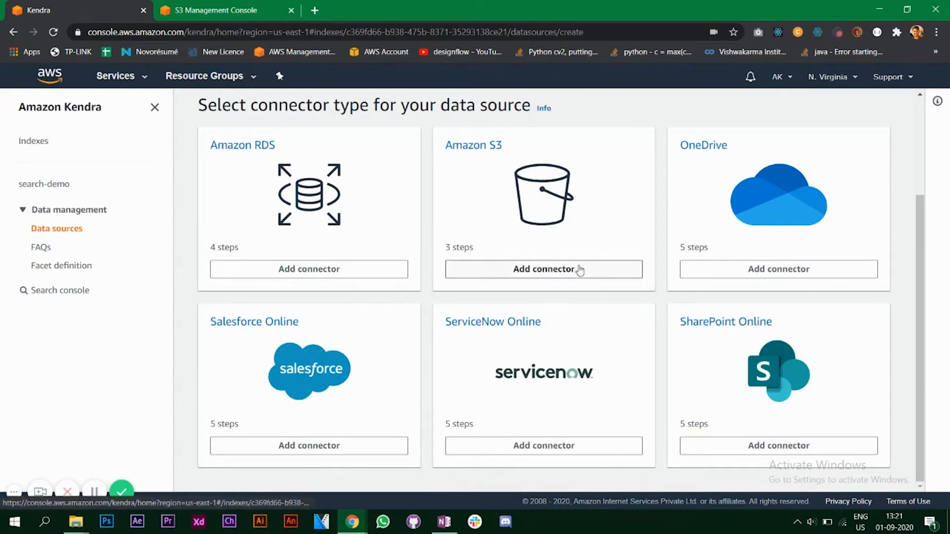
{"action": "mouse_move", "coordinate": [524, 234]}
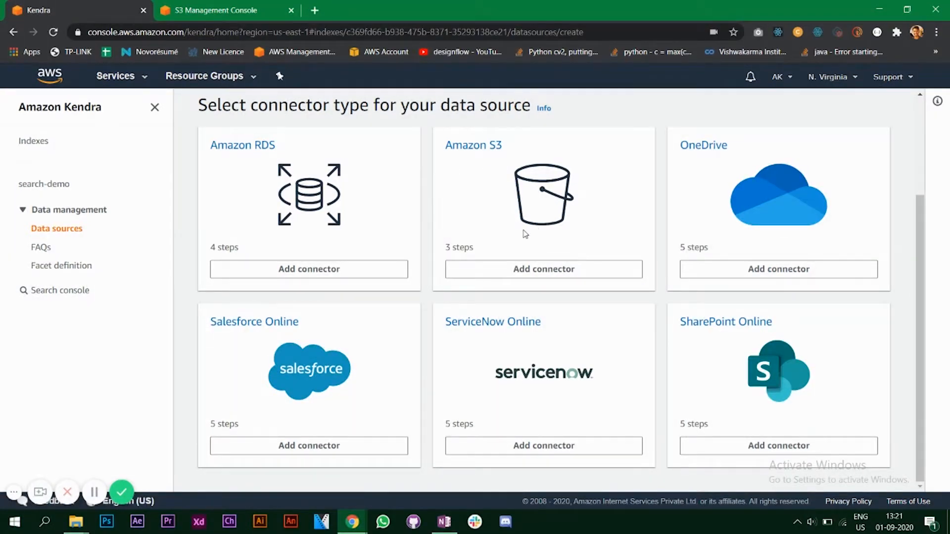
Add an Amazon S3 connector named video-demo-data and continue to its settings
{"action": "left_click", "coordinate": [543, 269]}
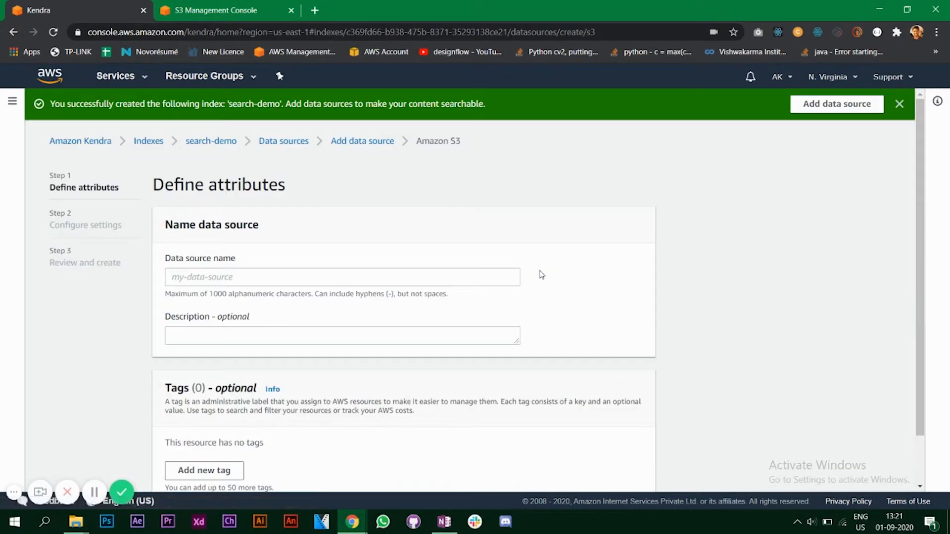
{"action": "left_click", "coordinate": [342, 277]}
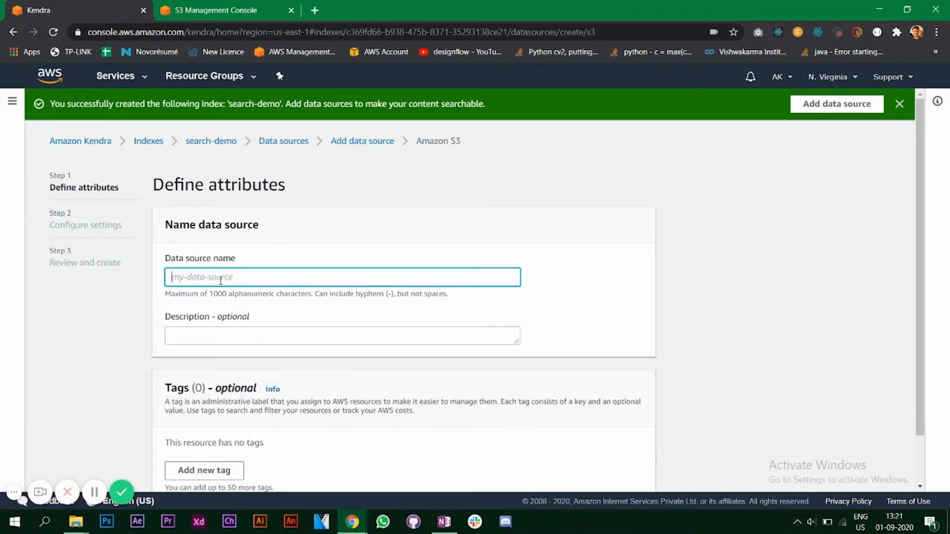
{"action": "type", "text": "video-demo-data"}
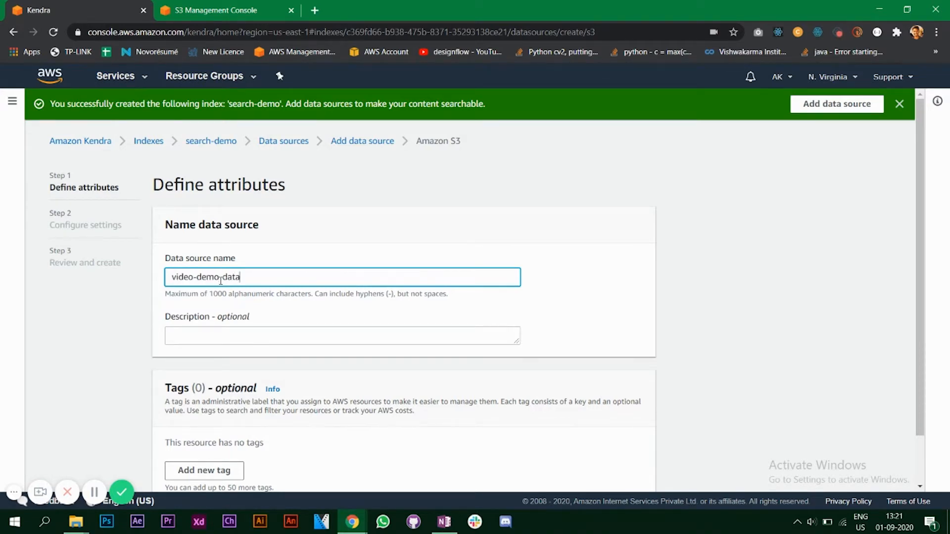
{"action": "left_click", "coordinate": [342, 336]}
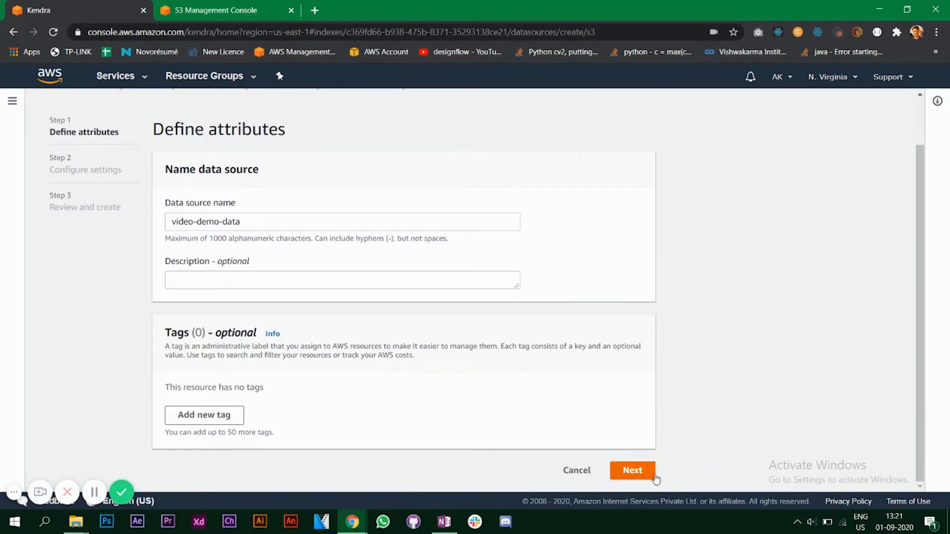
{"action": "left_click", "coordinate": [631, 470]}
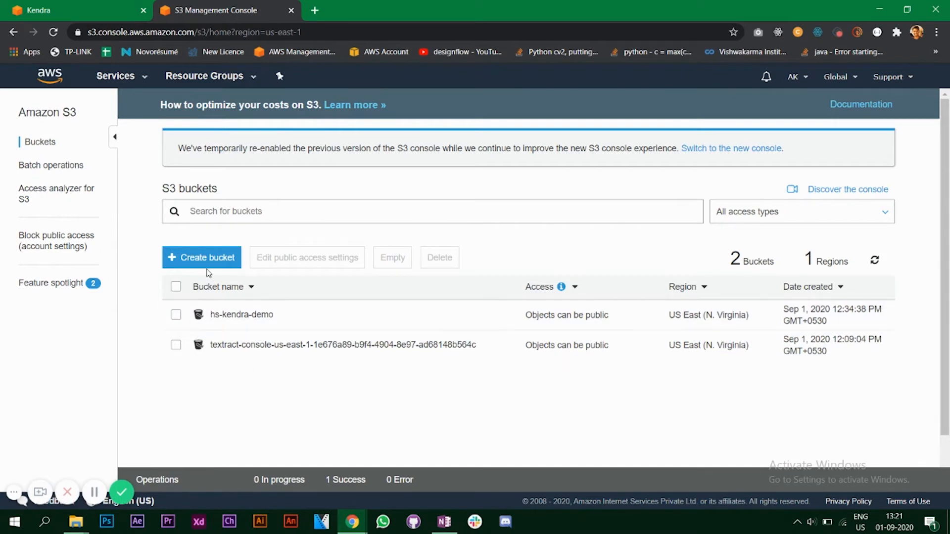
Name the new S3 bucket hs-video-kendra and pass the region and properties steps
{"action": "left_click", "coordinate": [201, 258]}
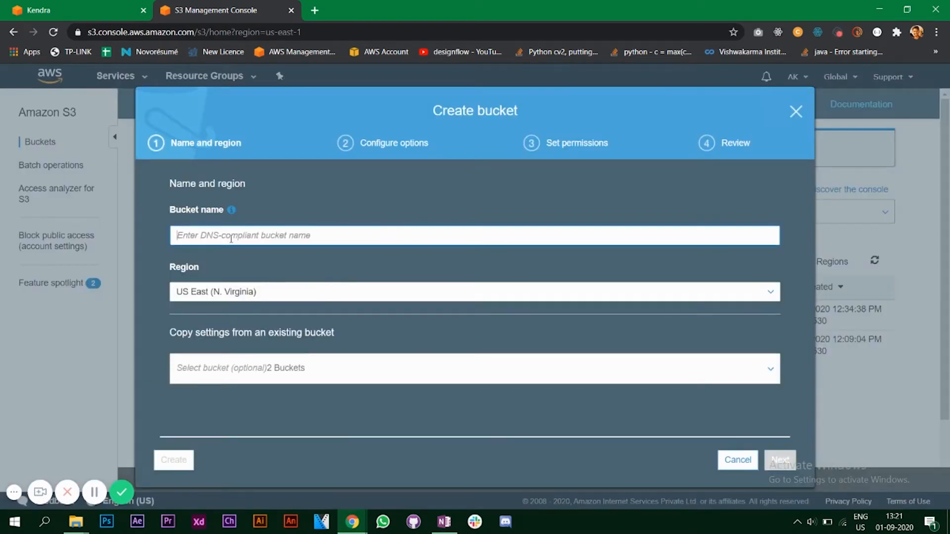
{"action": "type", "text": "hs-video-"}
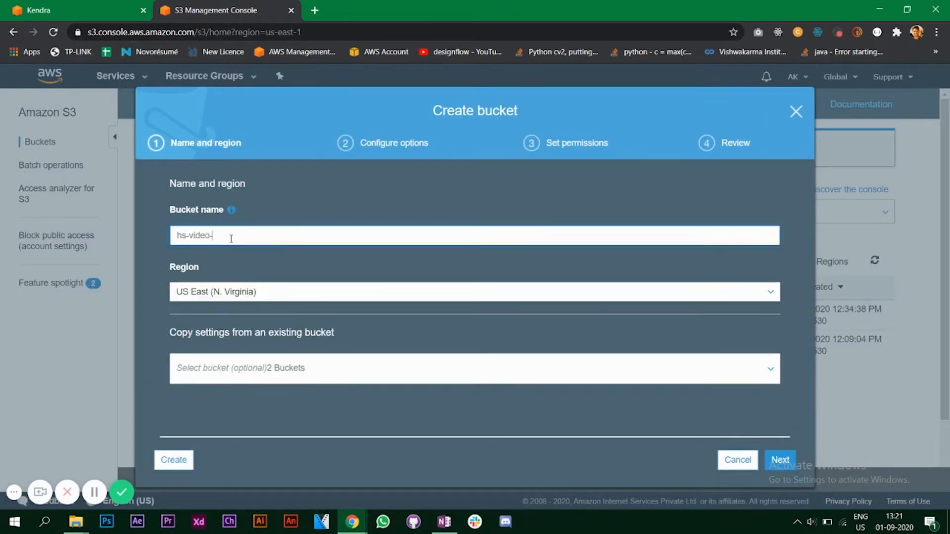
{"action": "type", "text": "kendra"}
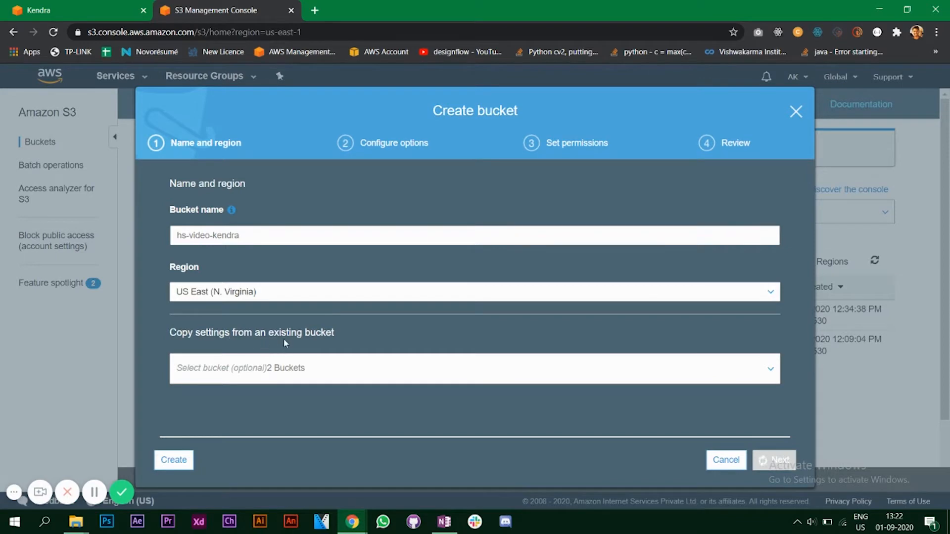
{"action": "left_click", "coordinate": [780, 460]}
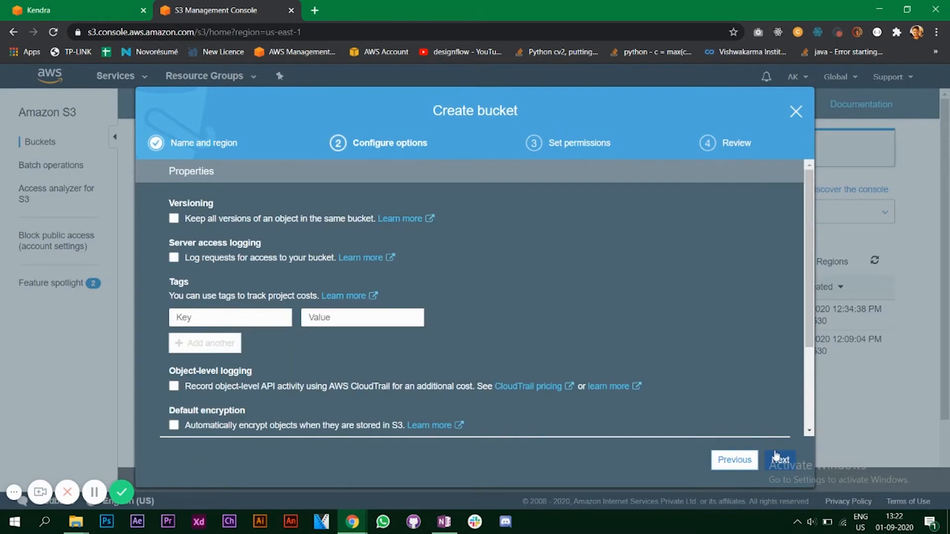
{"action": "left_click", "coordinate": [780, 459]}
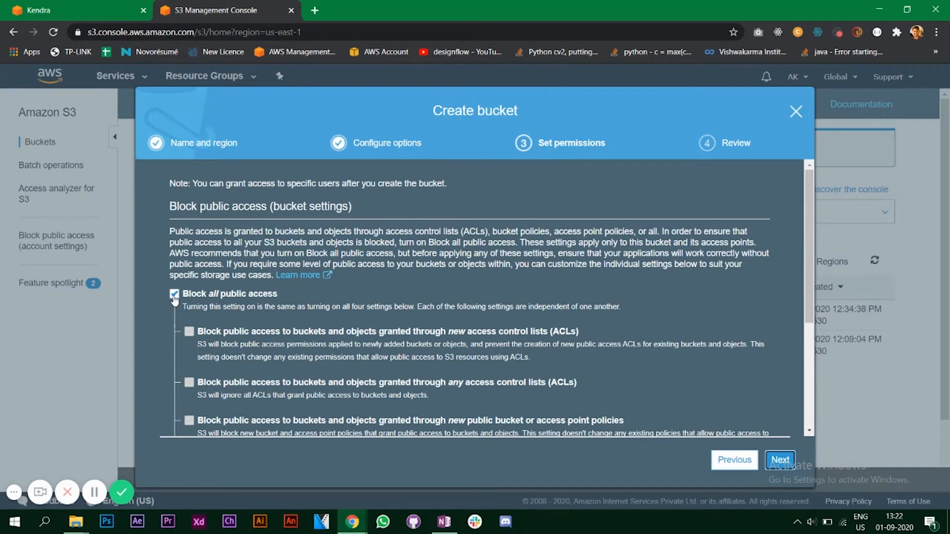
Unblock public access, grant log delivery write access, create the bucket and open it
{"action": "left_click", "coordinate": [174, 294]}
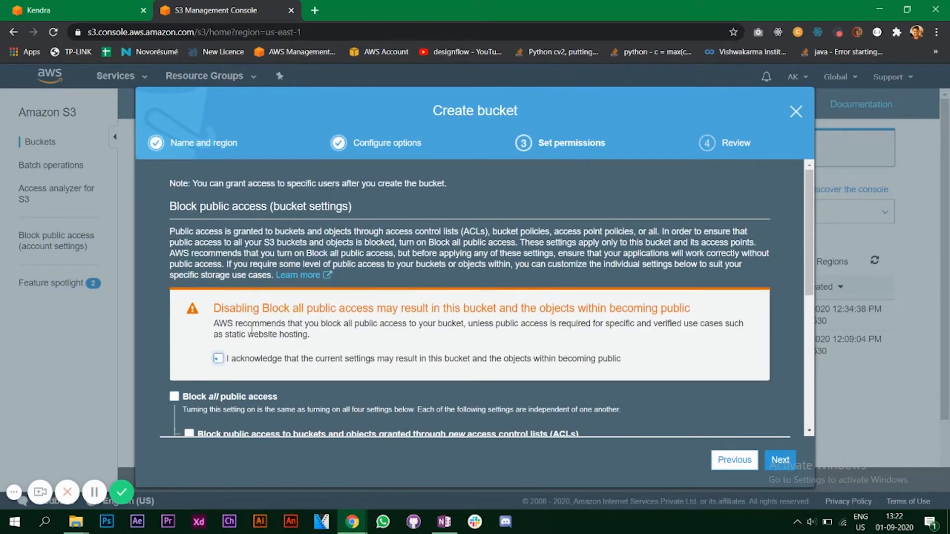
{"action": "left_click", "coordinate": [467, 370]}
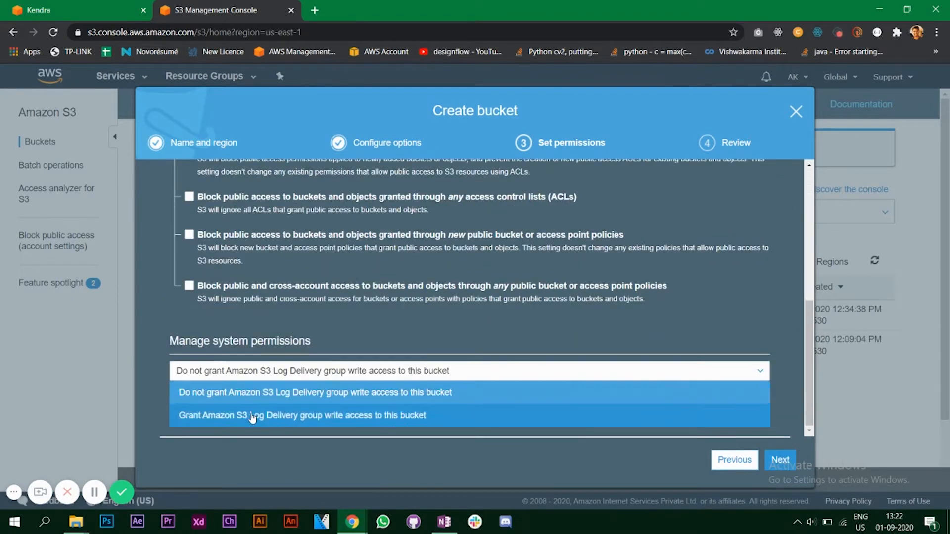
{"action": "left_click", "coordinate": [779, 459]}
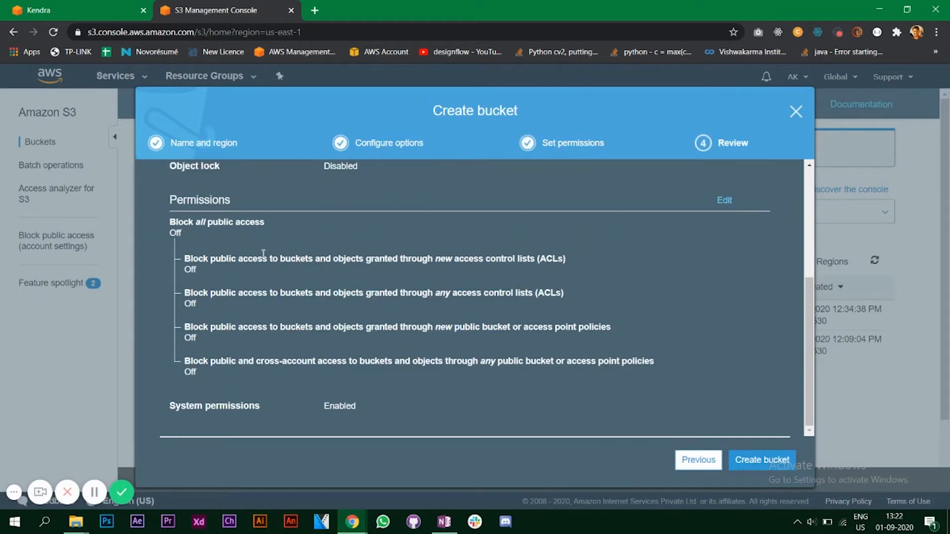
{"action": "left_click", "coordinate": [761, 459]}
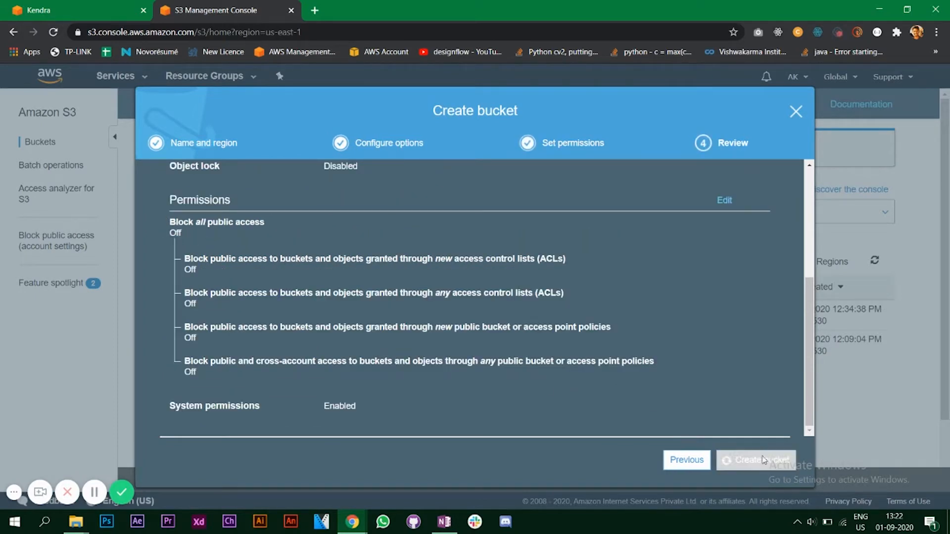
{"action": "left_click", "coordinate": [755, 460]}
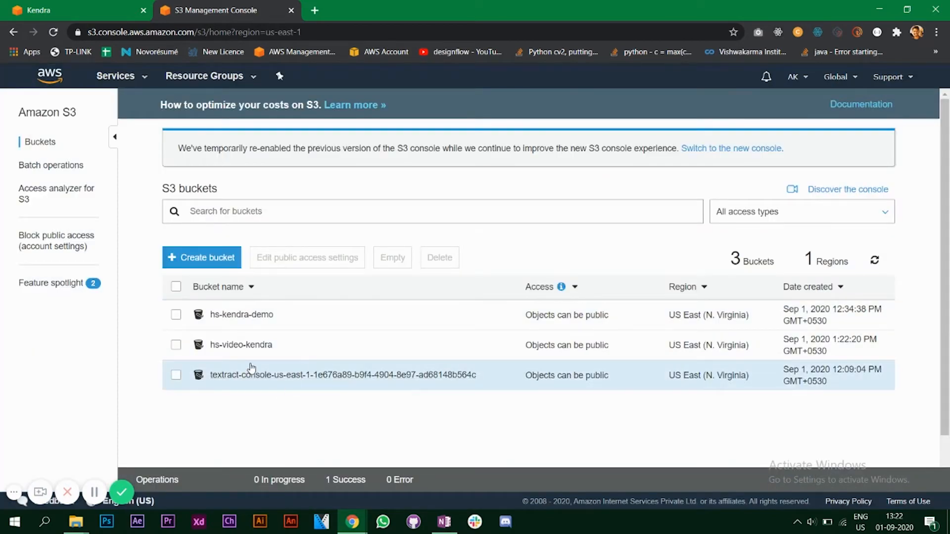
{"action": "left_click", "coordinate": [241, 345]}
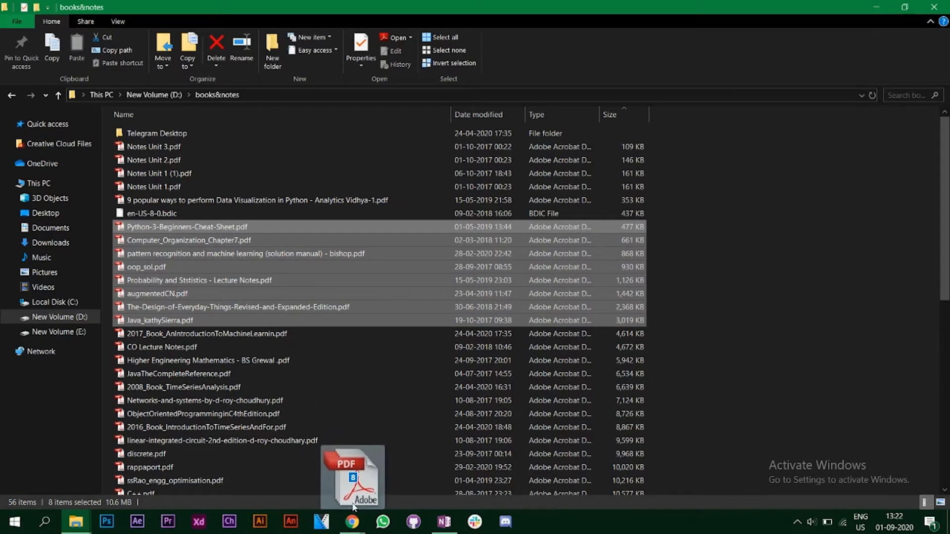
{"action": "mouse_move", "coordinate": [351, 521]}
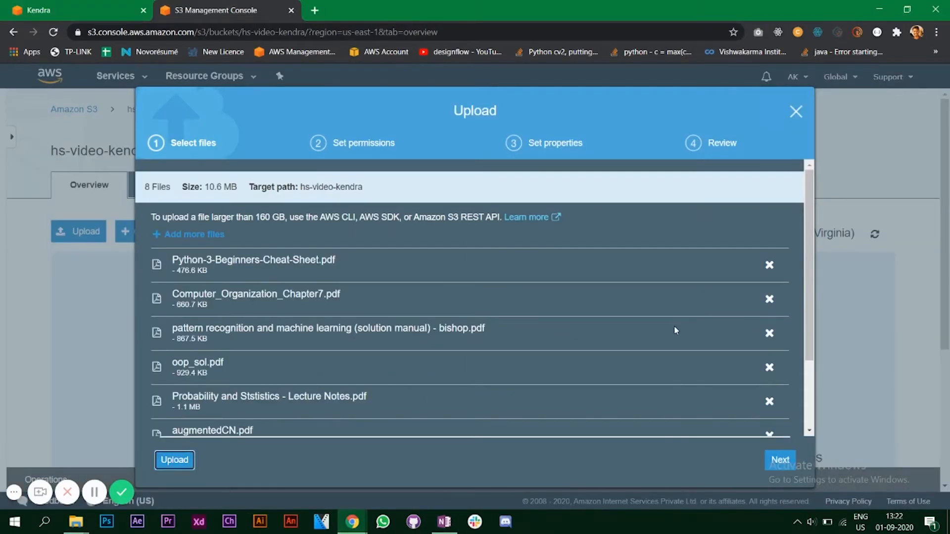
Upload the eight PDF books, e.g. Java_kathySierra.pdf, into hs-video-kendra
{"action": "left_click", "coordinate": [174, 459]}
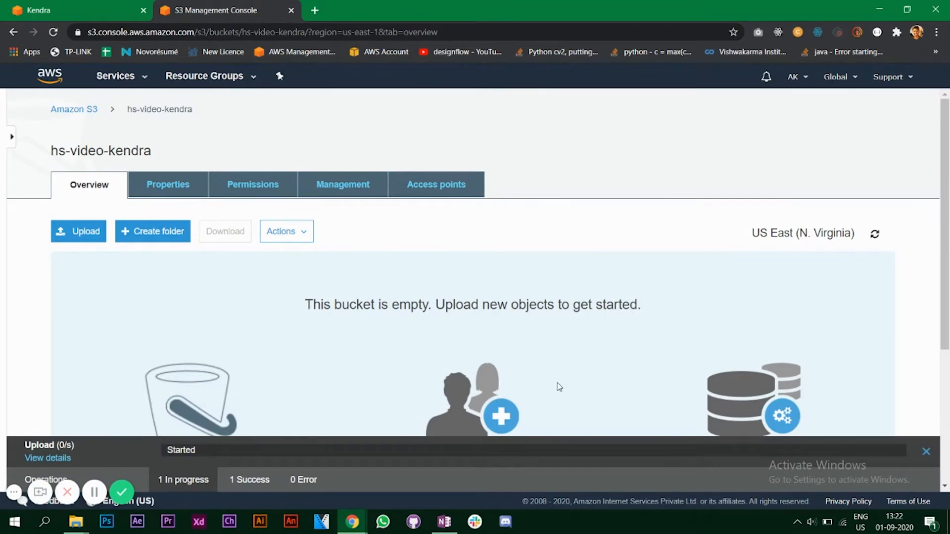
{"action": "mouse_move", "coordinate": [535, 388]}
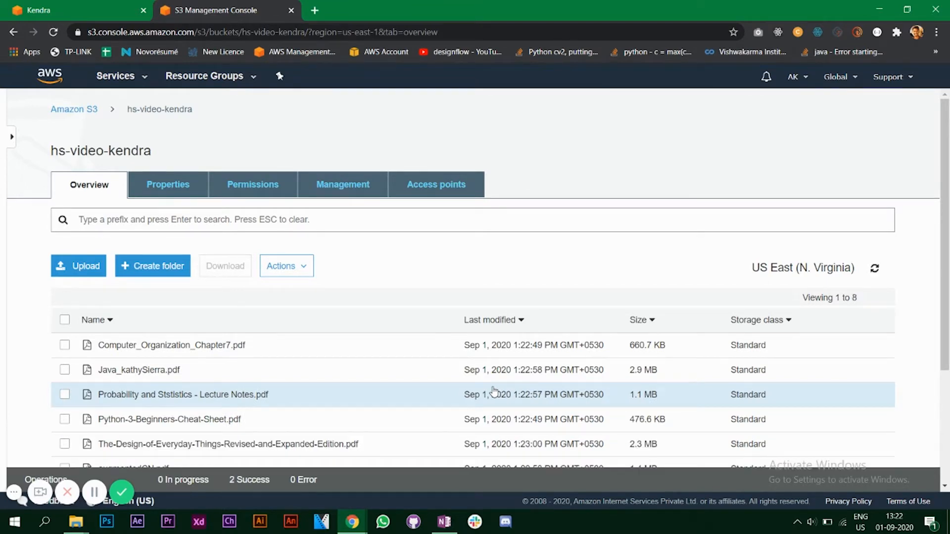
{"action": "scroll", "scroll_direction": "down", "scroll_amount": 3}
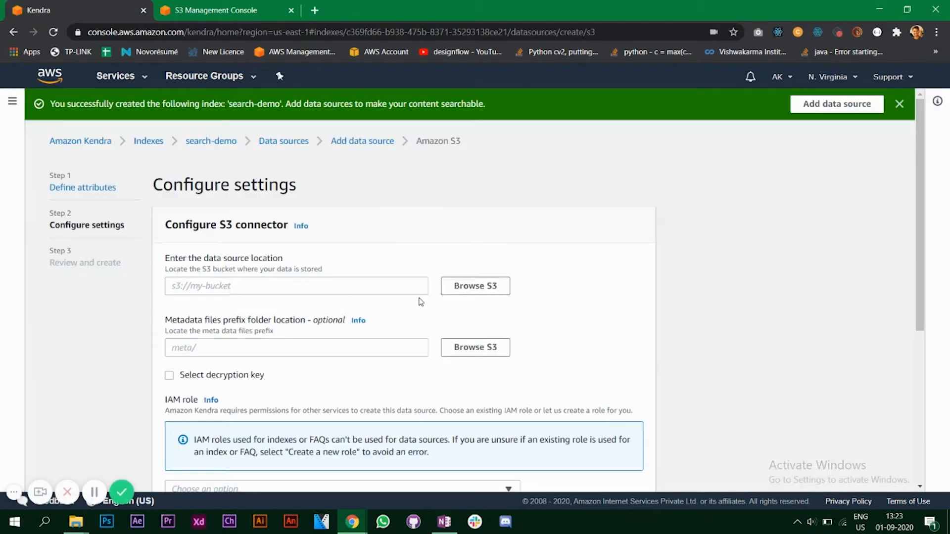
Set the S3 data source location to s3://hs-video-kendra
{"action": "left_click", "coordinate": [475, 286]}
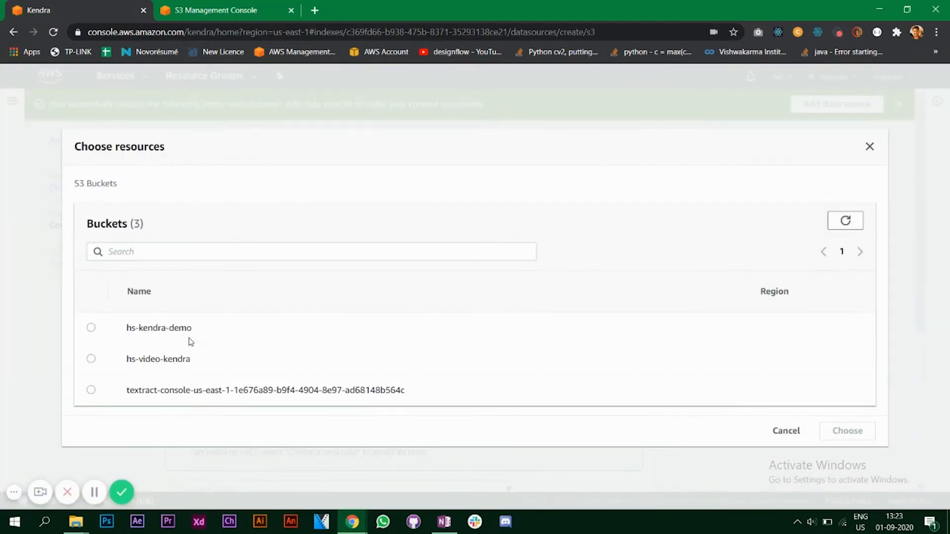
{"action": "left_click", "coordinate": [91, 359]}
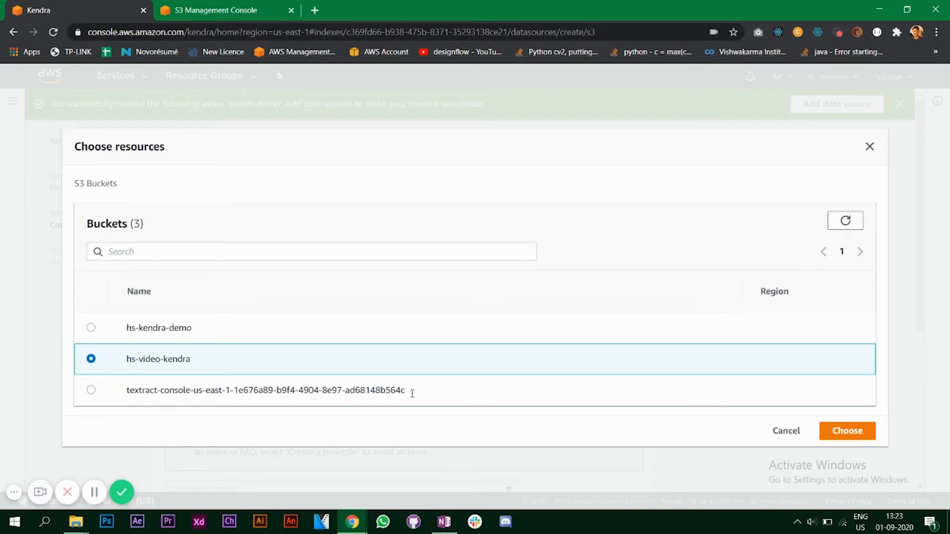
{"action": "left_click", "coordinate": [847, 431]}
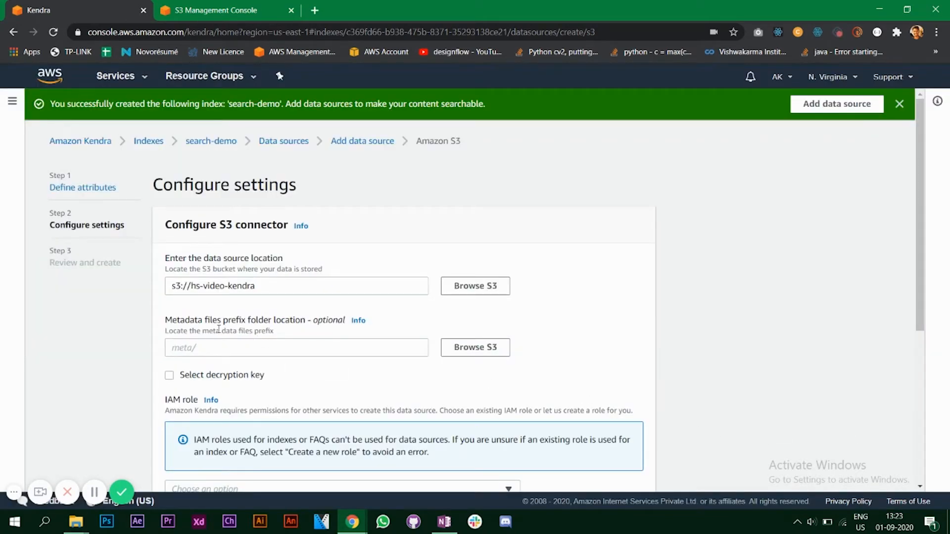
Create a new IAM role named AmazonKendra-aniketdemo for the data source
{"action": "scroll", "scroll_direction": "down", "scroll_amount": 3}
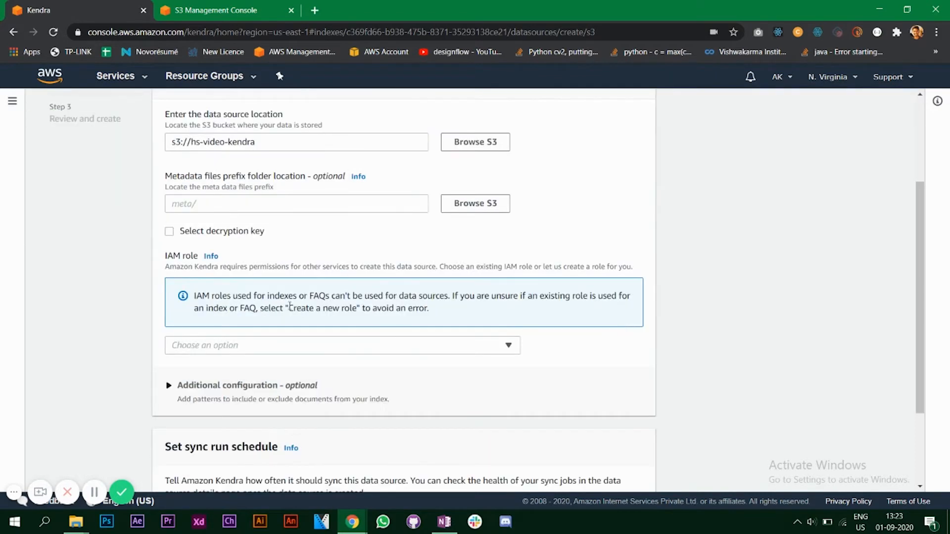
{"action": "mouse_move", "coordinate": [473, 375]}
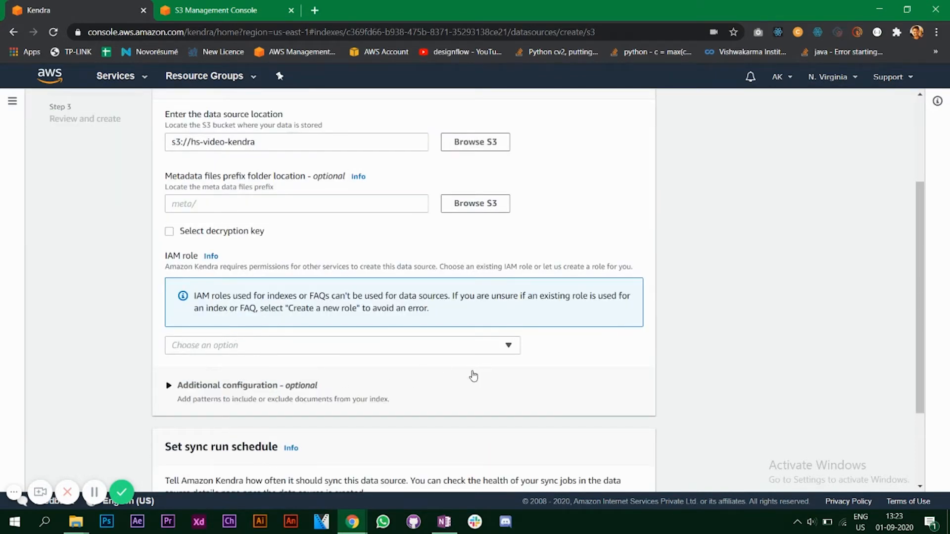
{"action": "left_click", "coordinate": [342, 346]}
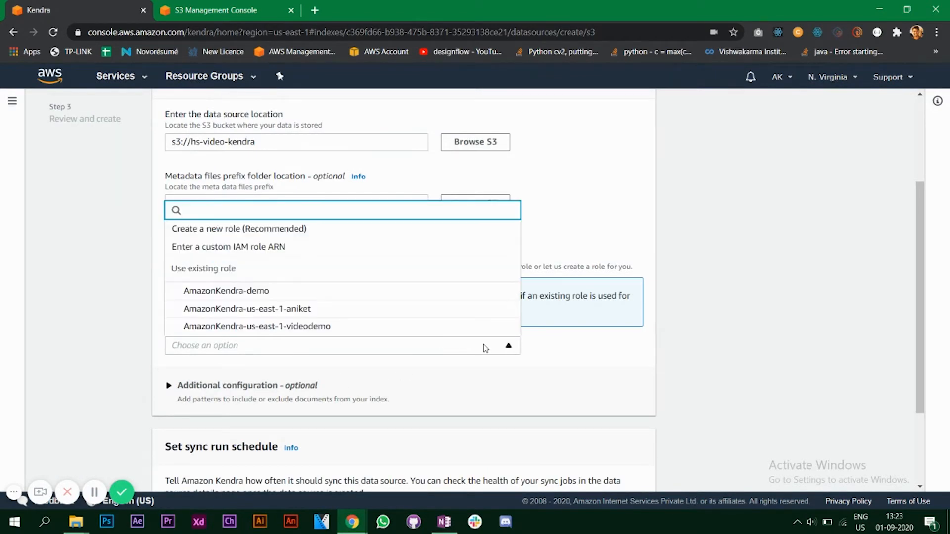
{"action": "left_click", "coordinate": [238, 228]}
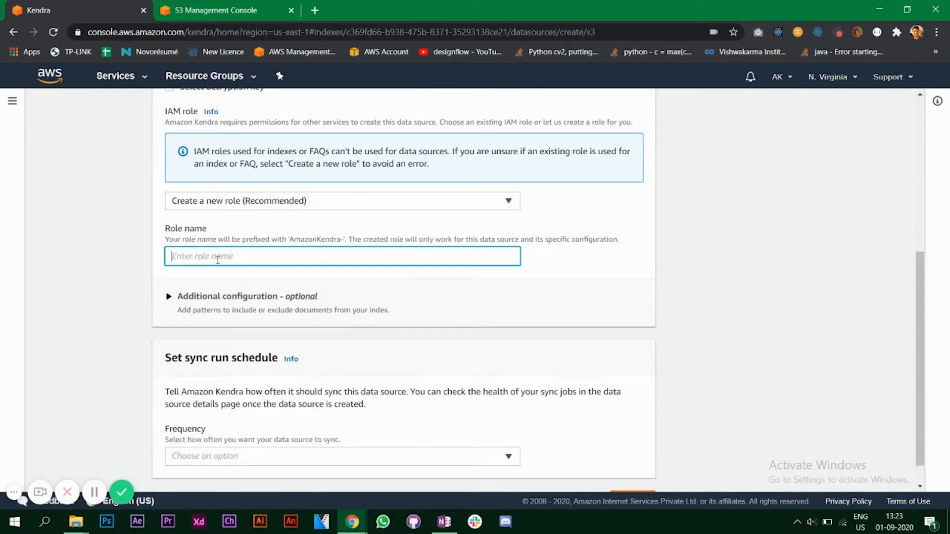
{"action": "type", "text": "AmazonKendra-aniketdemp"}
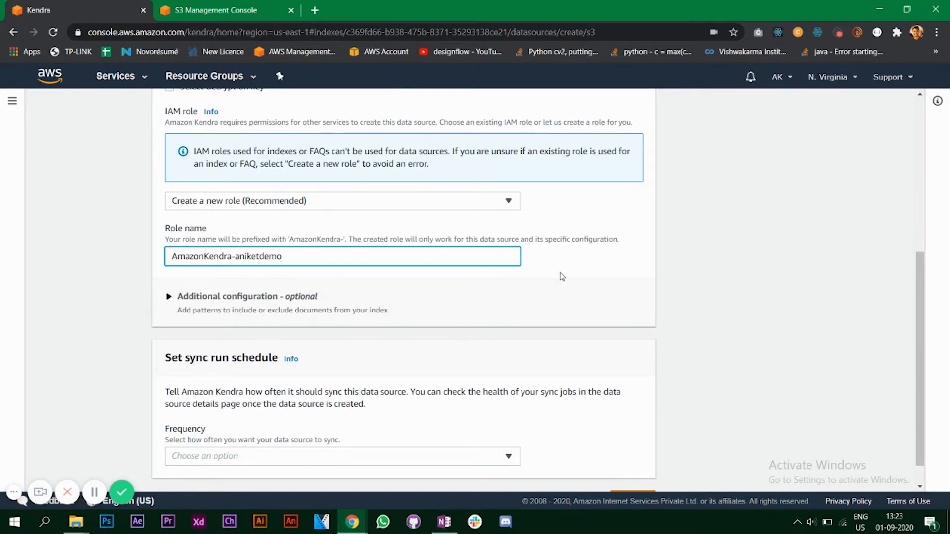
Change the sync frequency to Run on demand and proceed to review
{"action": "scroll", "scroll_direction": "down", "scroll_amount": 3}
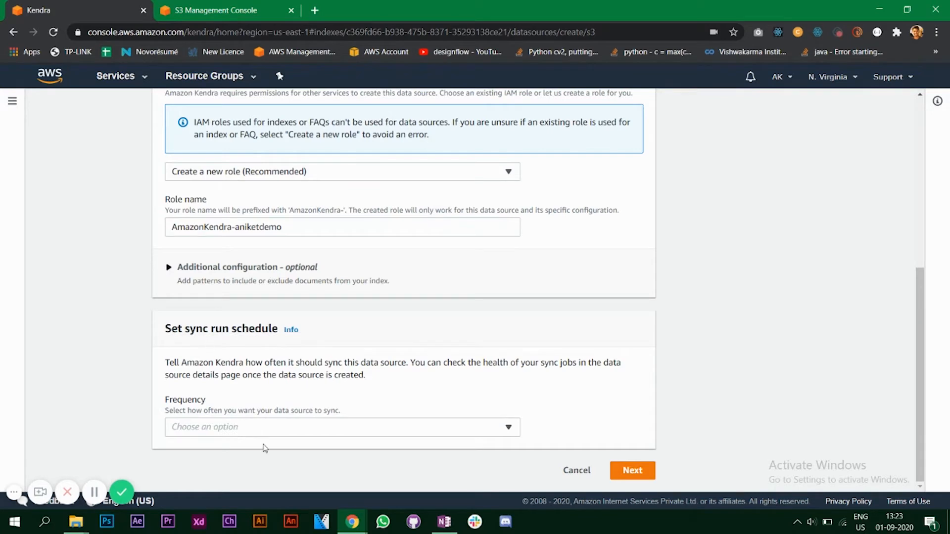
{"action": "left_click", "coordinate": [340, 427]}
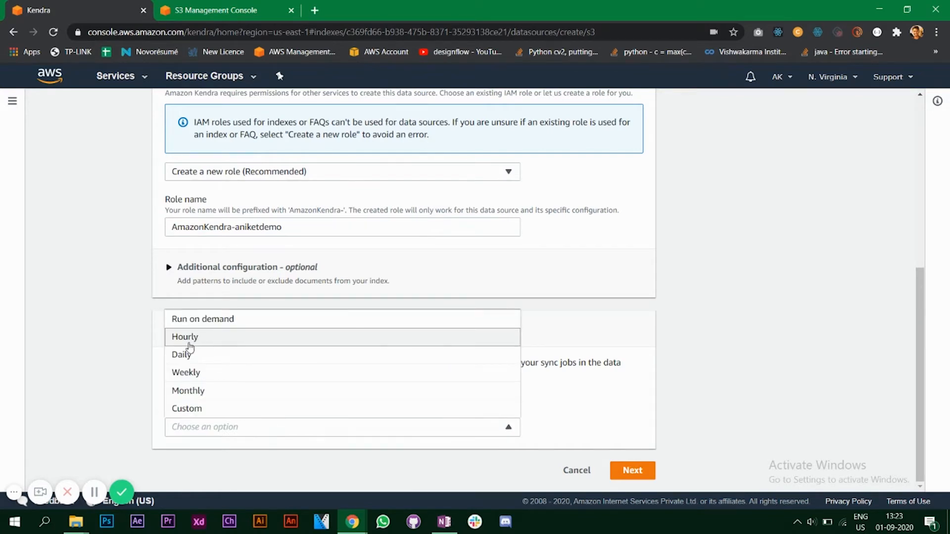
{"action": "left_click", "coordinate": [186, 408]}
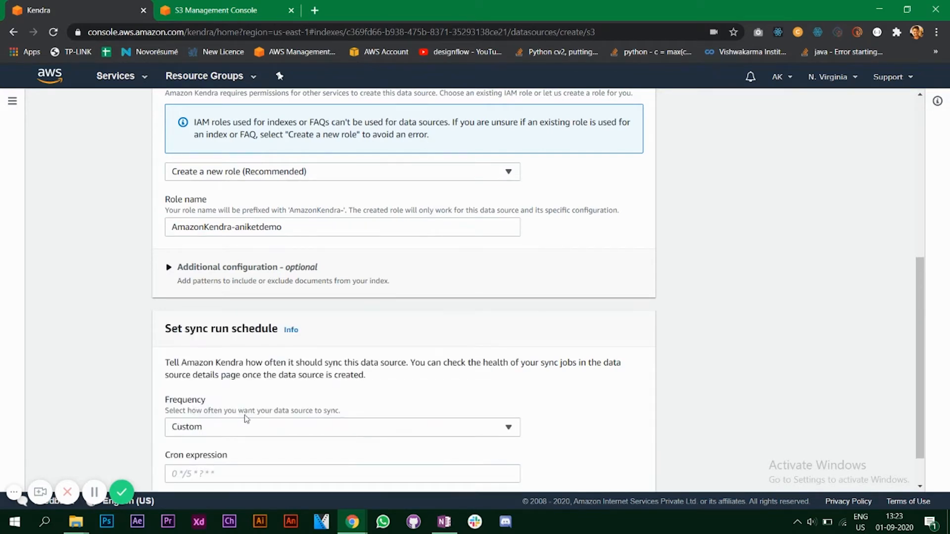
{"action": "scroll", "scroll_direction": "down", "scroll_amount": 3}
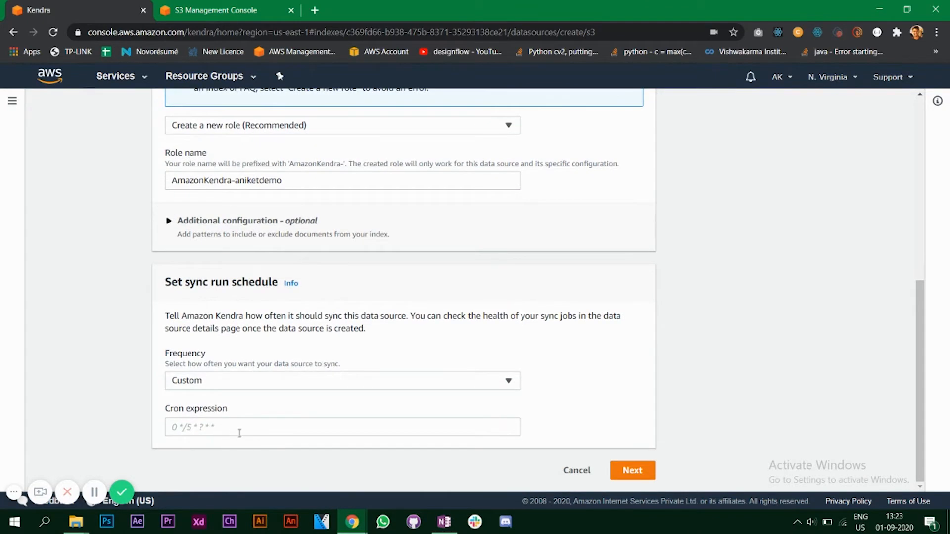
{"action": "left_click", "coordinate": [342, 380]}
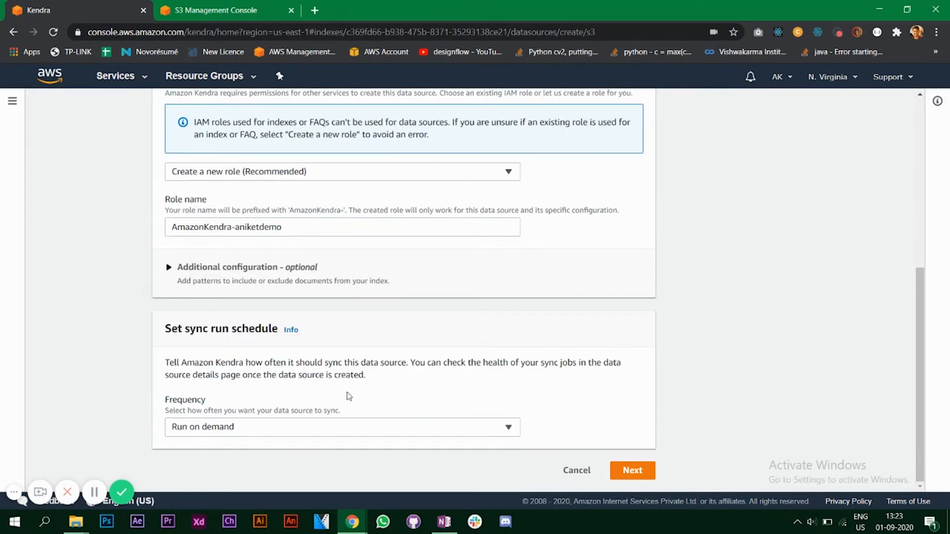
{"action": "left_click", "coordinate": [632, 471]}
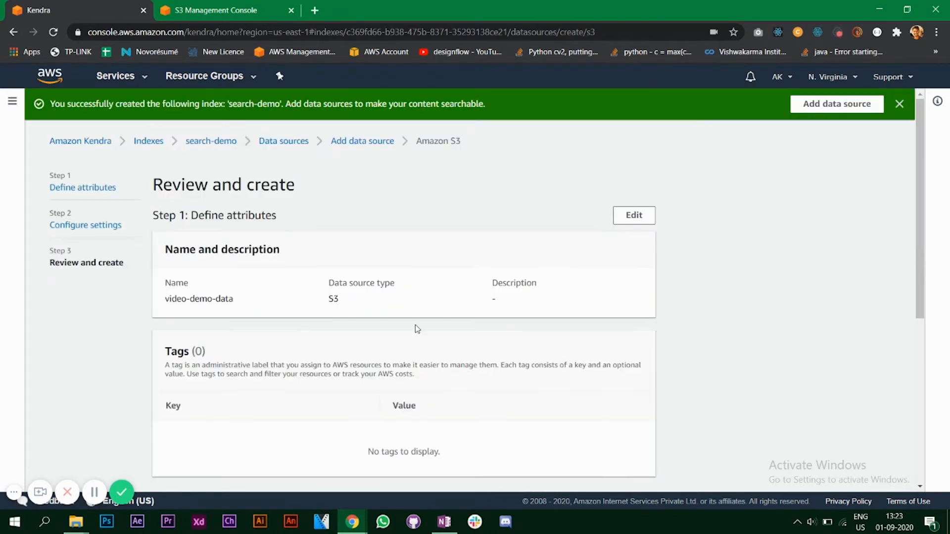
Review the video-demo-data settings and create the S3 data source
{"action": "scroll", "scroll_direction": "down", "scroll_amount": 3}
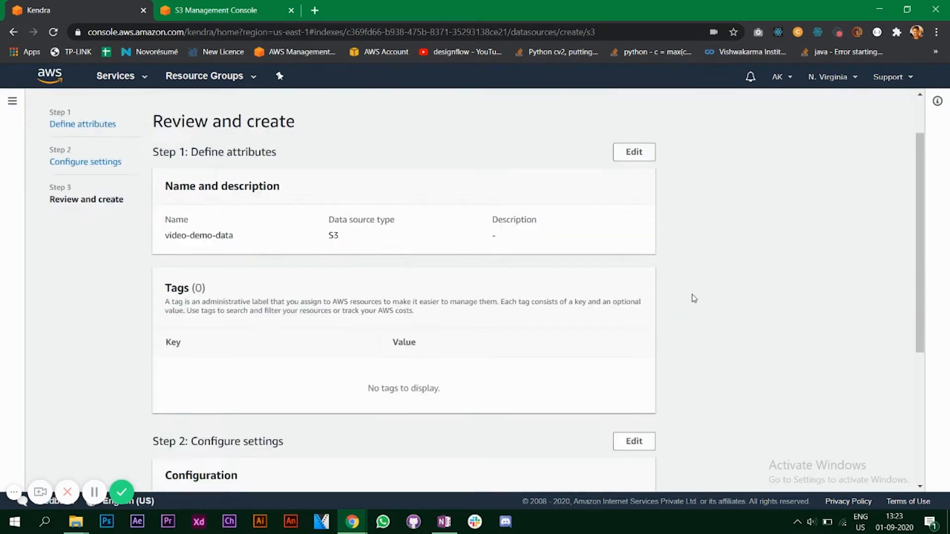
{"action": "scroll", "scroll_direction": "down", "scroll_amount": 3}
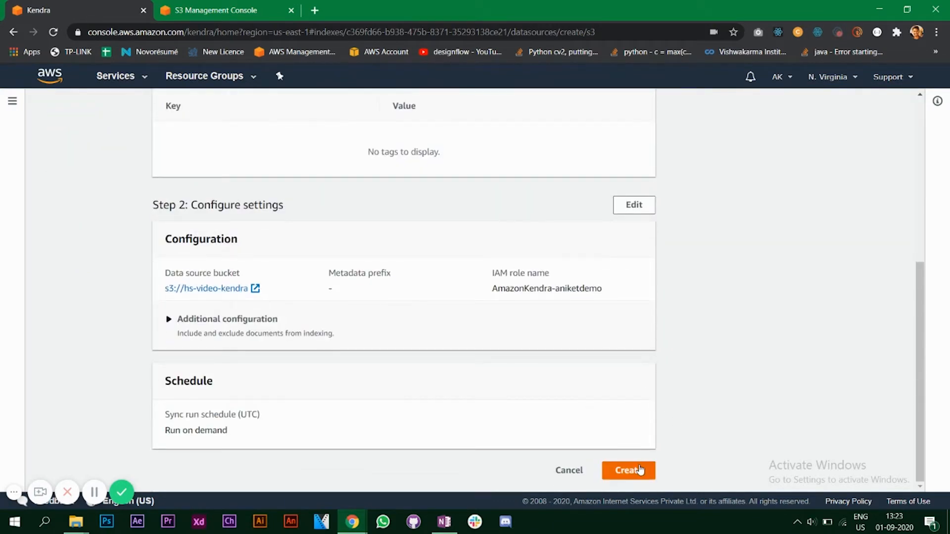
{"action": "left_click", "coordinate": [629, 470]}
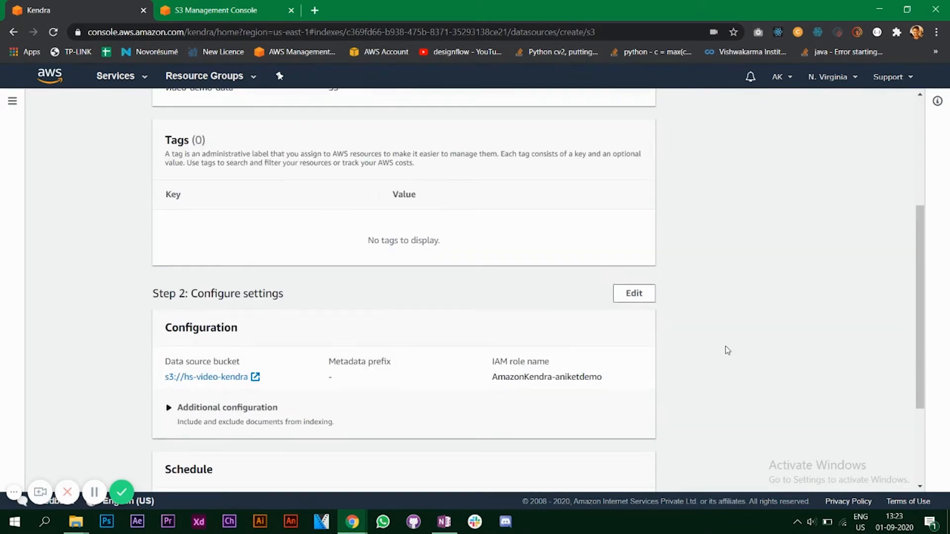
{"action": "scroll", "scroll_direction": "down", "scroll_amount": 3}
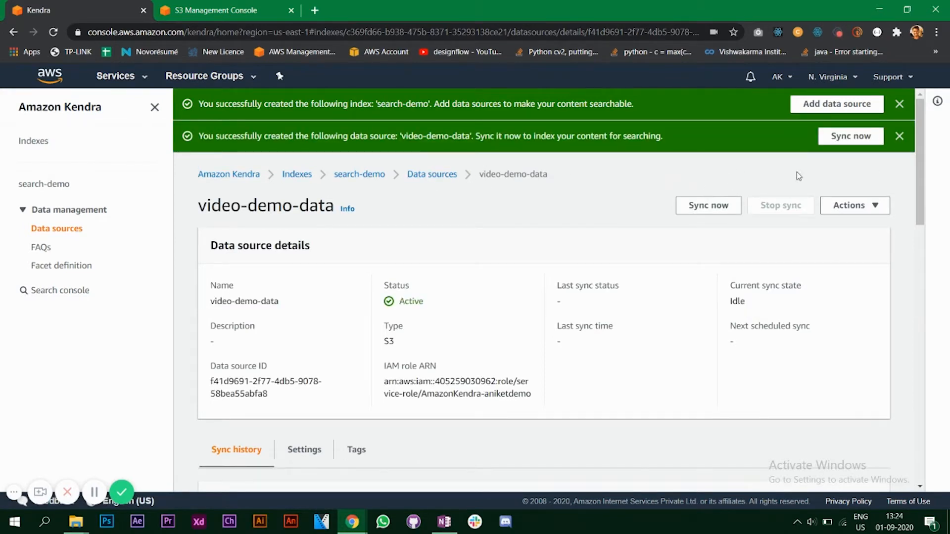
{"action": "mouse_move", "coordinate": [629, 225]}
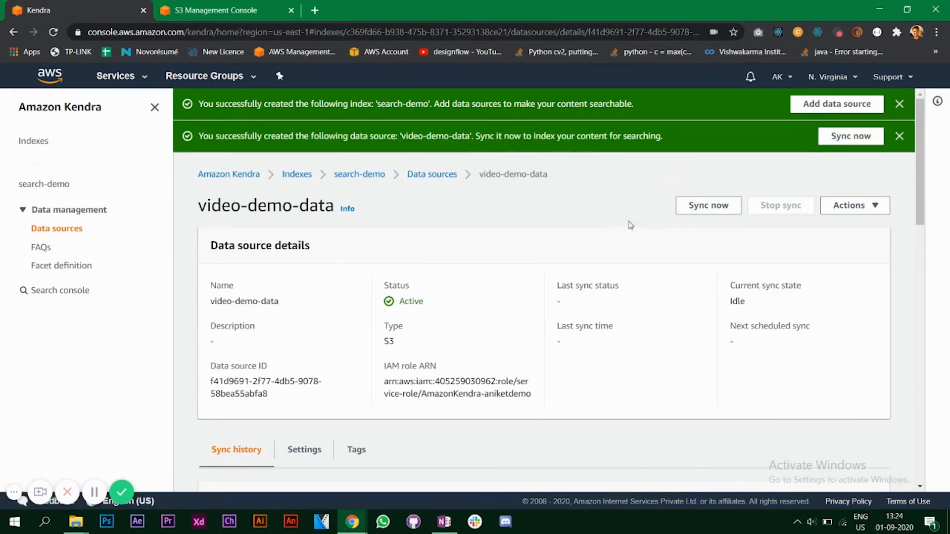
{"action": "mouse_move", "coordinate": [671, 237]}
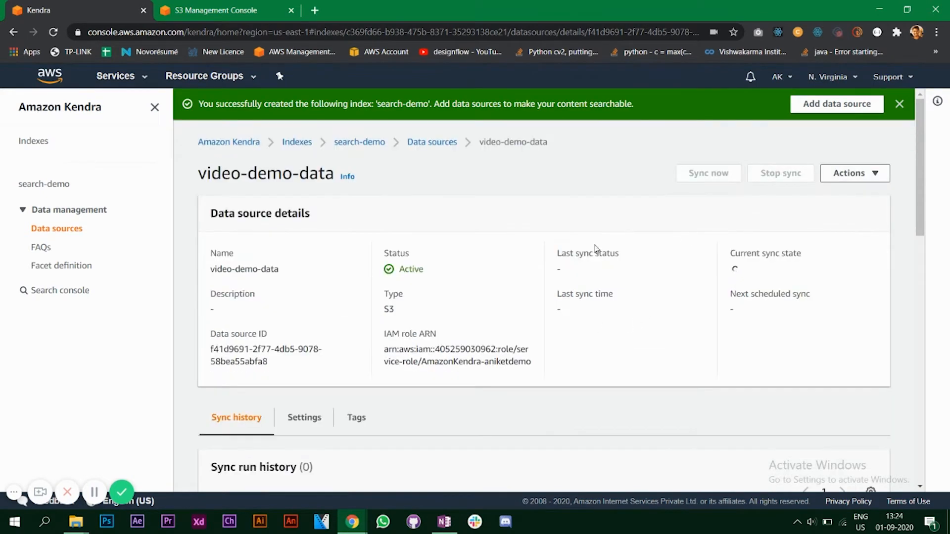
Start syncing video-demo-data, then return to the indexes list showing search-demo and my-search
{"action": "left_click", "coordinate": [707, 172]}
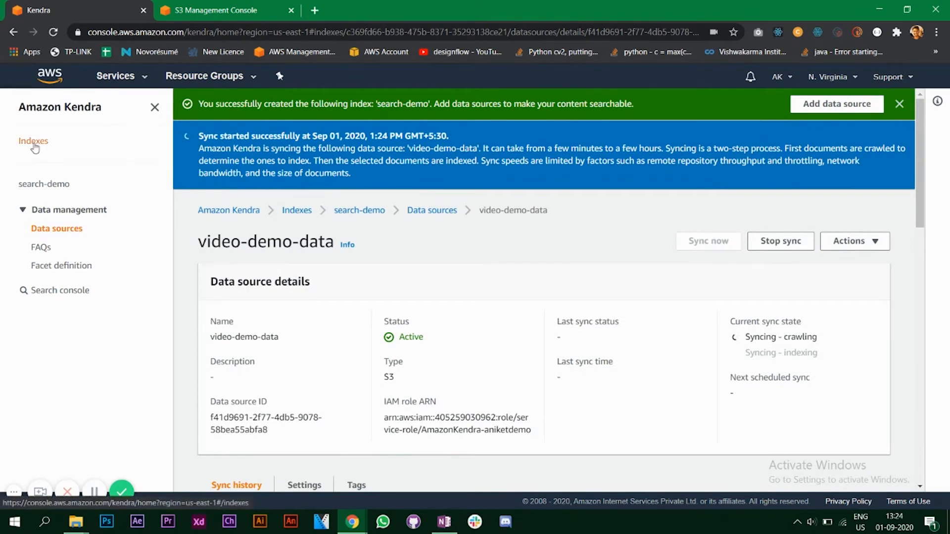
{"action": "left_click", "coordinate": [33, 141]}
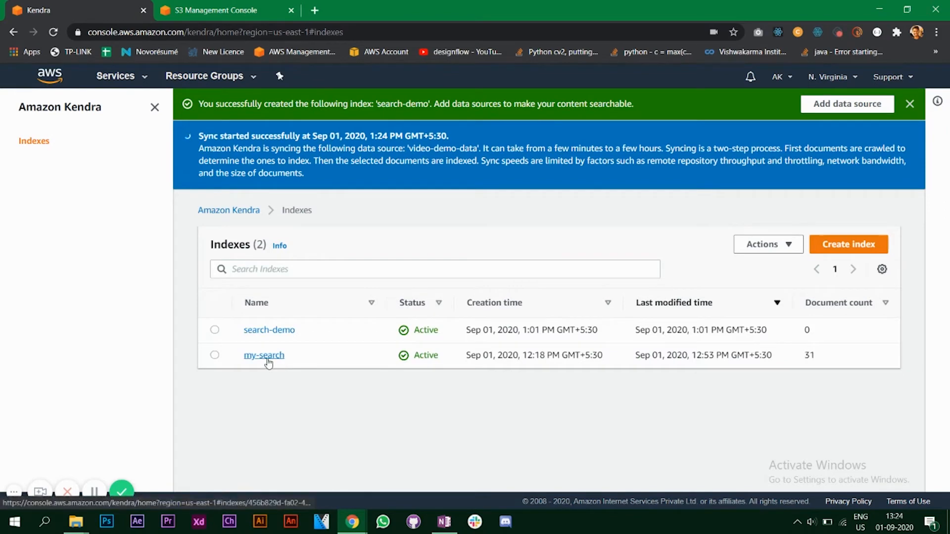
Open my-search's data sources and view the active, successfully synced my-data S3 source
{"action": "left_click", "coordinate": [264, 355]}
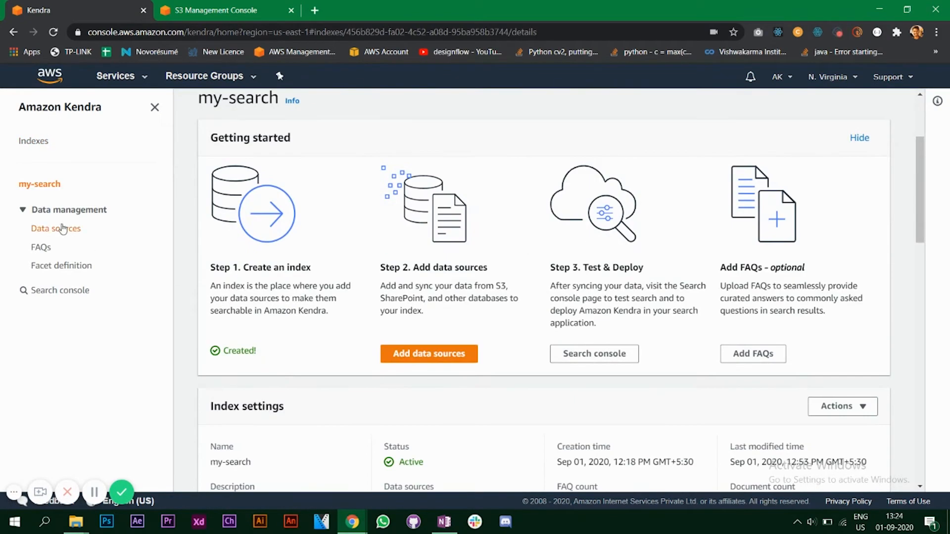
{"action": "left_click", "coordinate": [55, 229]}
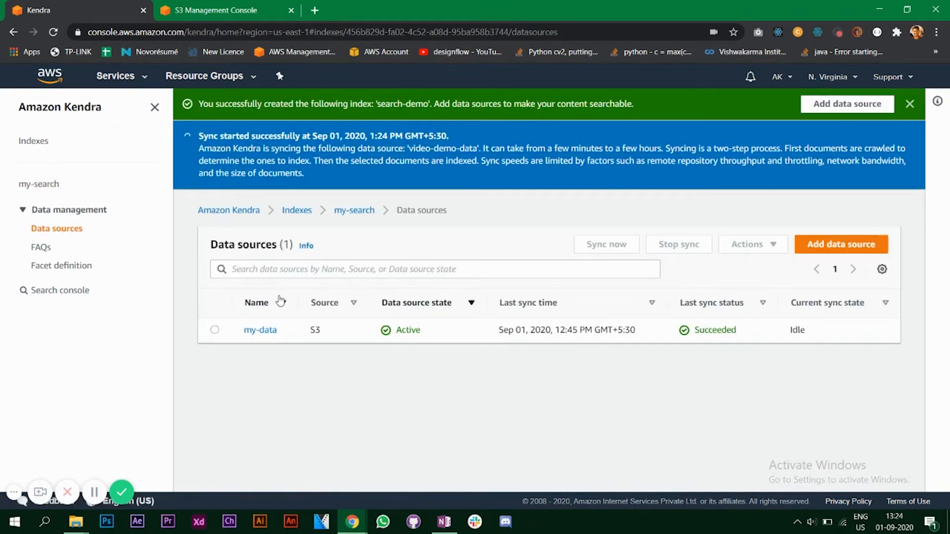
{"action": "mouse_move", "coordinate": [364, 367]}
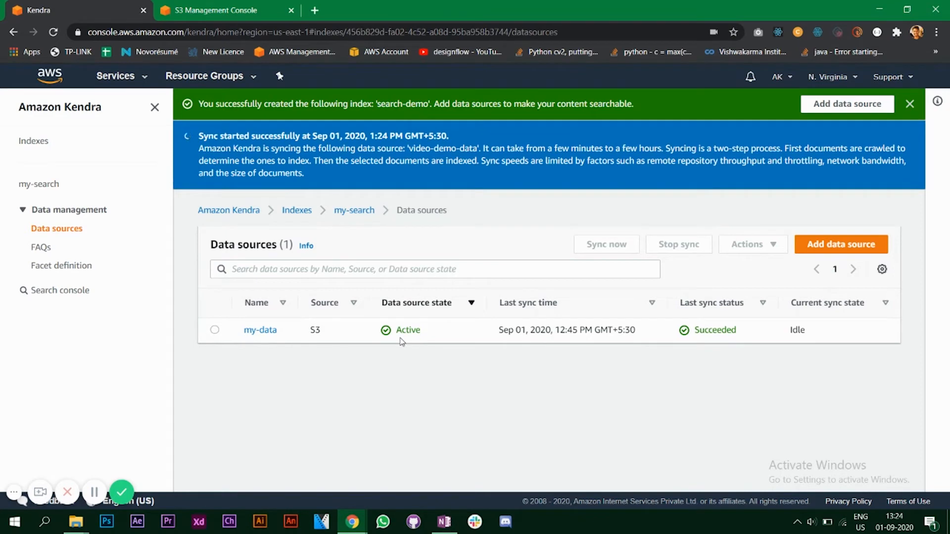
{"action": "mouse_move", "coordinate": [399, 342]}
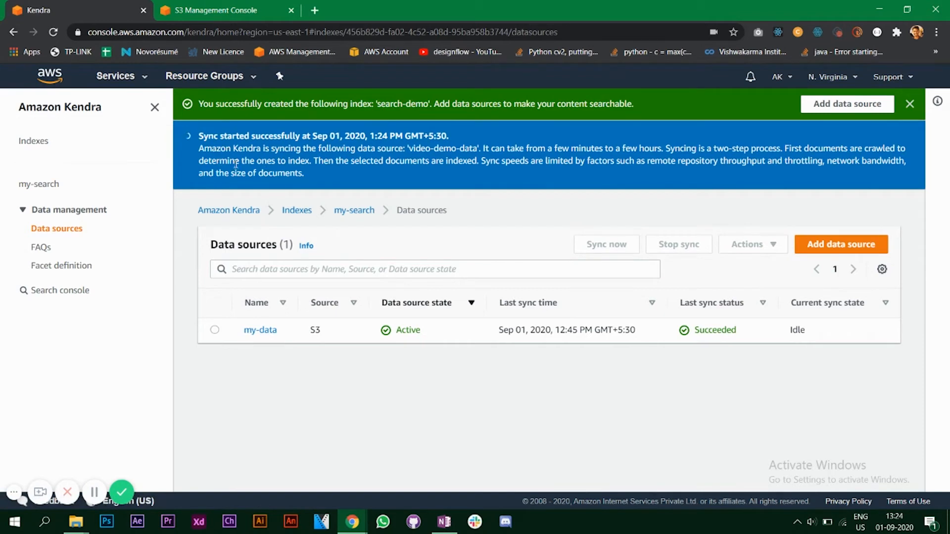
{"action": "mouse_move", "coordinate": [38, 184]}
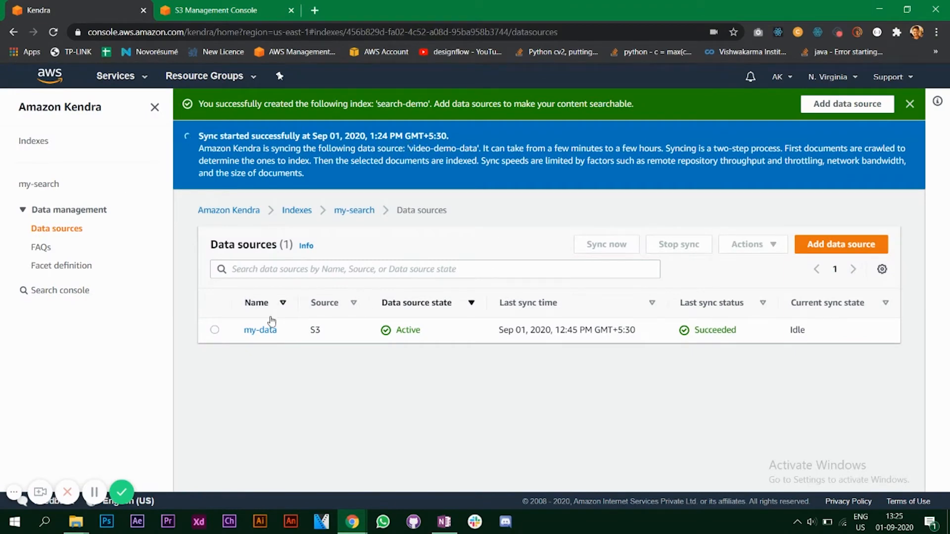
{"action": "mouse_move", "coordinate": [288, 358]}
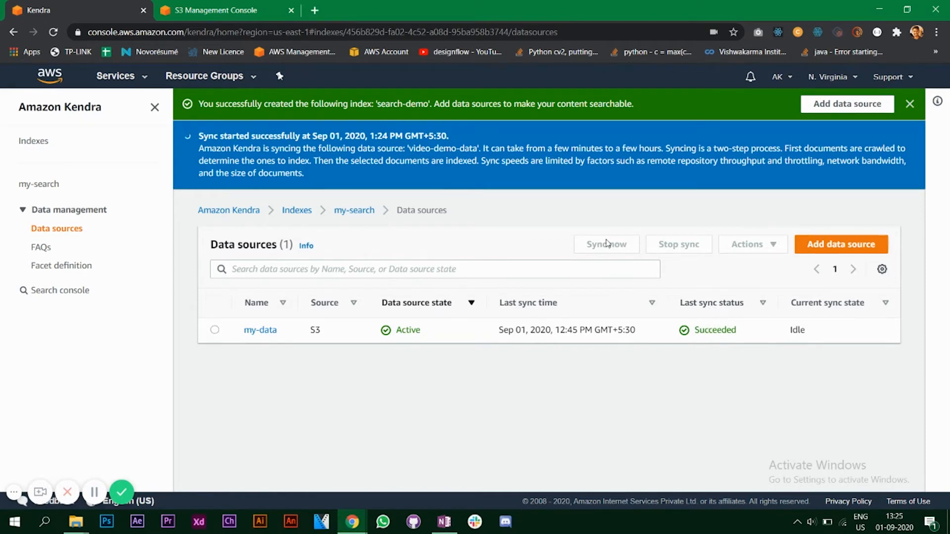
{"action": "left_click", "coordinate": [260, 329]}
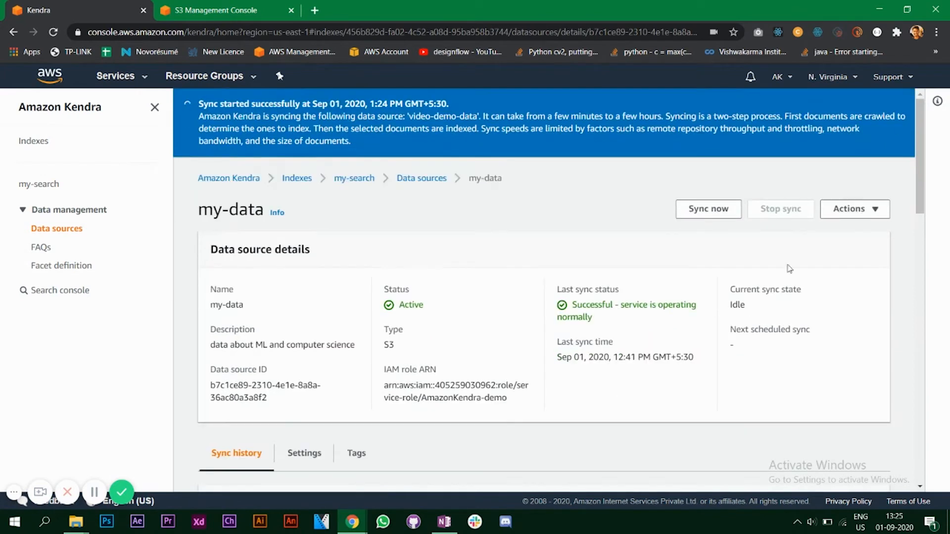
{"action": "mouse_move", "coordinate": [523, 312]}
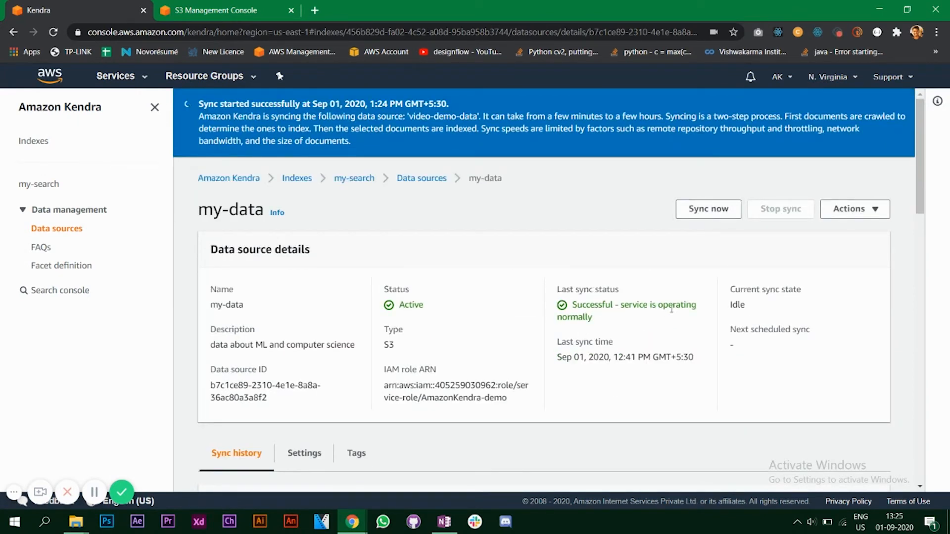
Review my-data's Settings and Sync history tabs, then open my-search's Search console
{"action": "scroll", "scroll_direction": "down", "scroll_amount": 3}
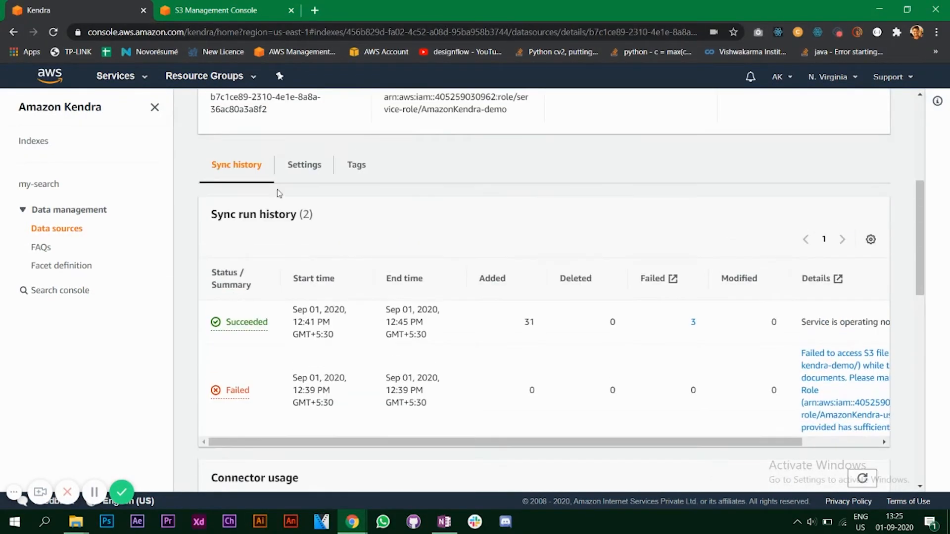
{"action": "left_click", "coordinate": [304, 164]}
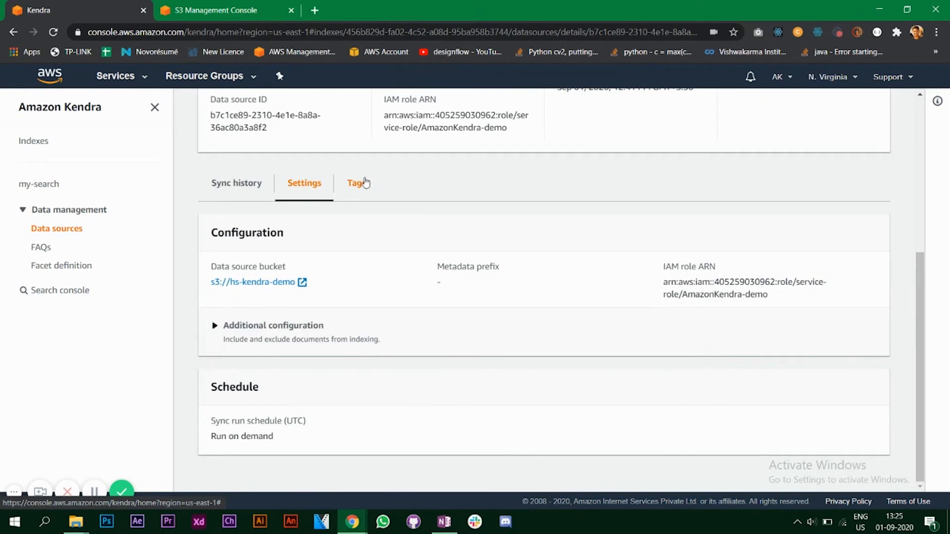
{"action": "left_click", "coordinate": [236, 183]}
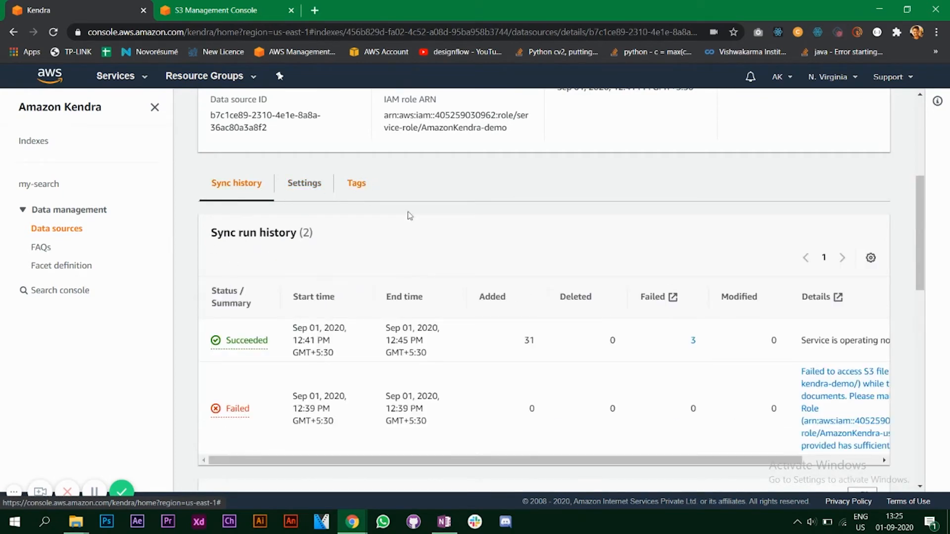
{"action": "left_click", "coordinate": [707, 209]}
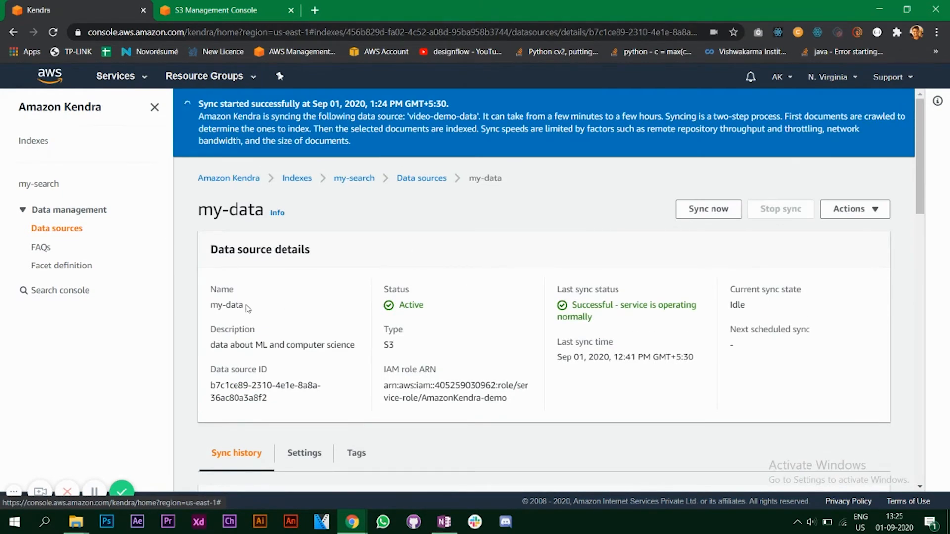
{"action": "left_click", "coordinate": [60, 290]}
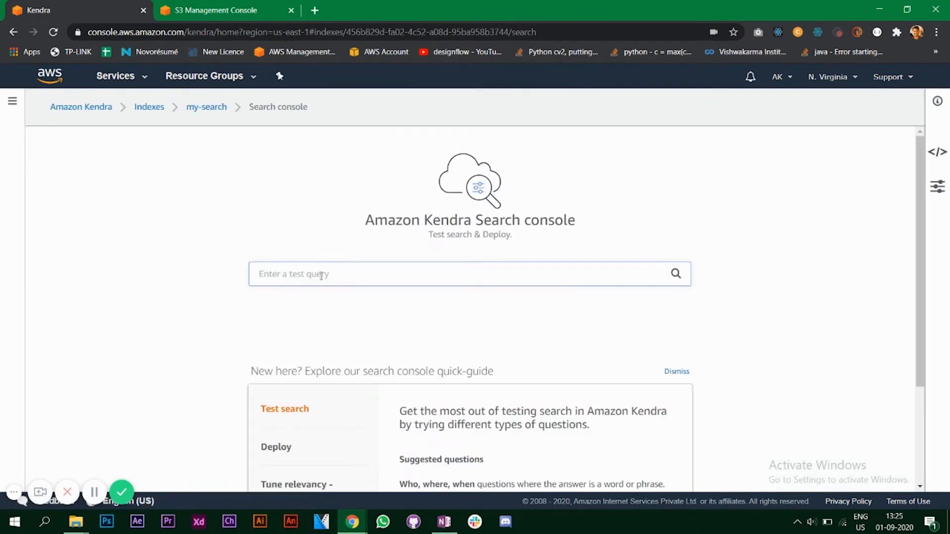
Run the test query 'java' and scroll its 11 results, led by JavaTheCompleteReference
{"action": "left_click", "coordinate": [470, 273]}
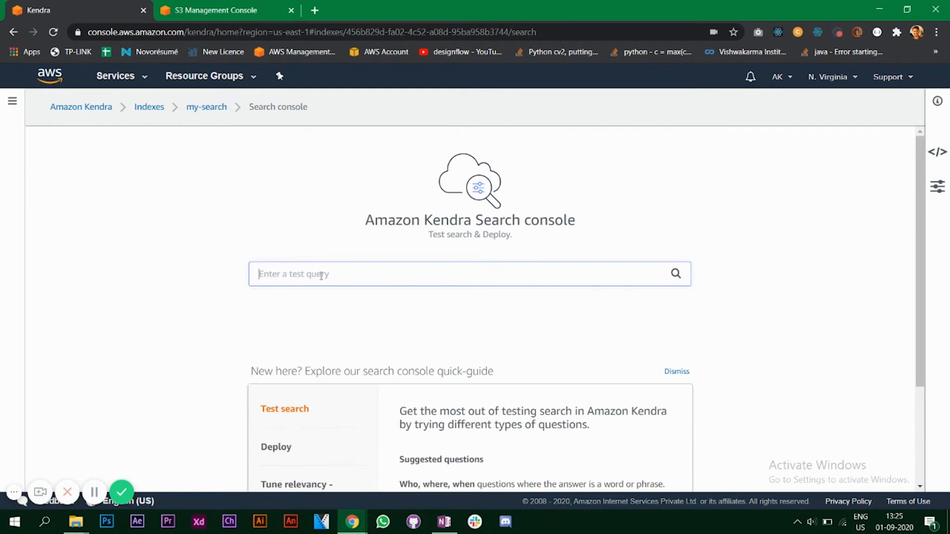
{"action": "type", "text": "java"}
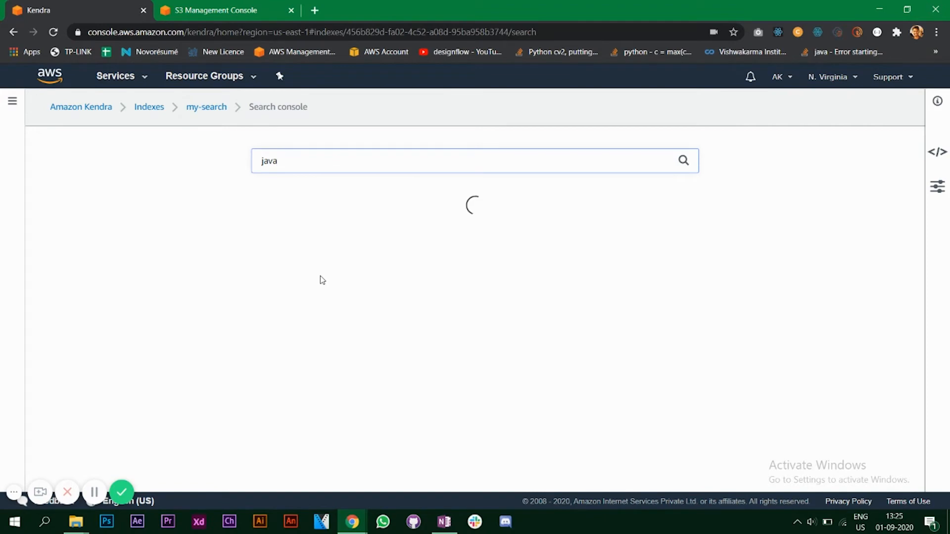
{"action": "left_click", "coordinate": [683, 160]}
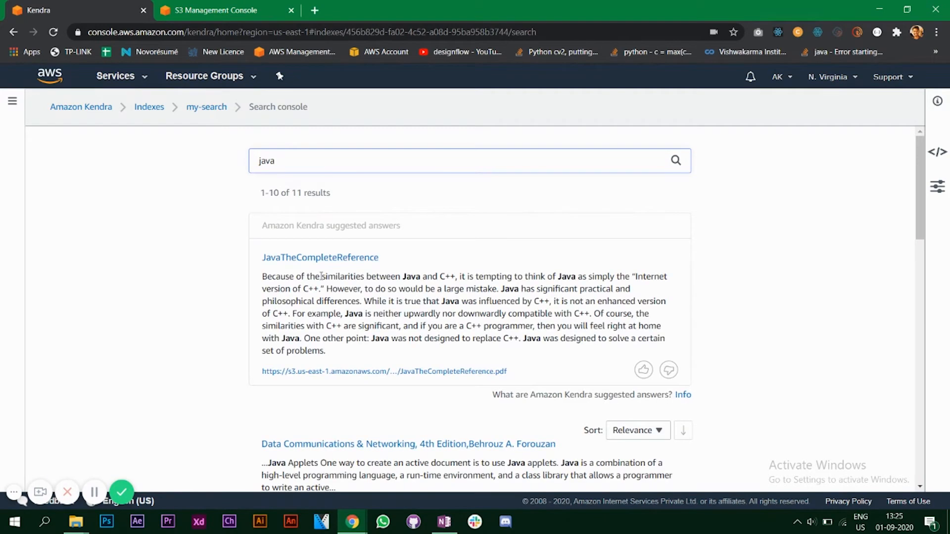
{"action": "mouse_move", "coordinate": [305, 270]}
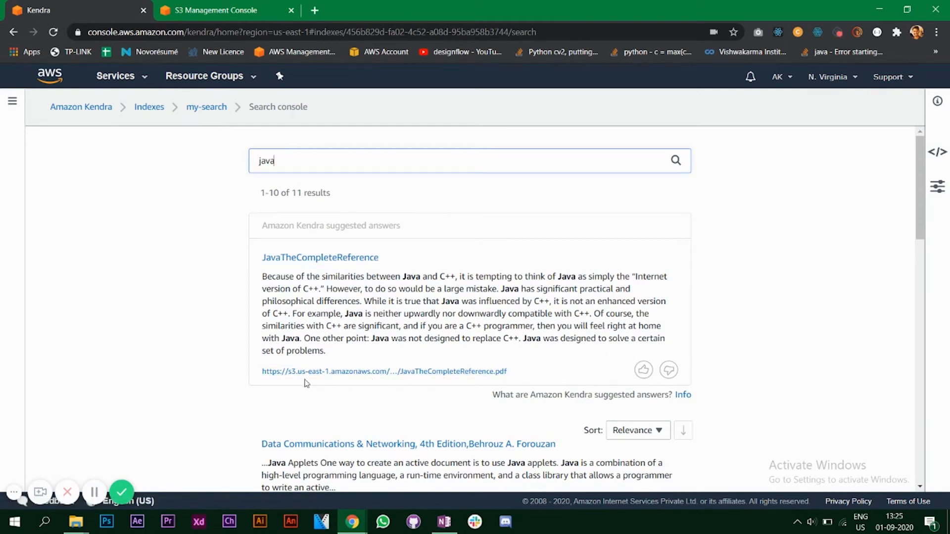
{"action": "mouse_move", "coordinate": [203, 355]}
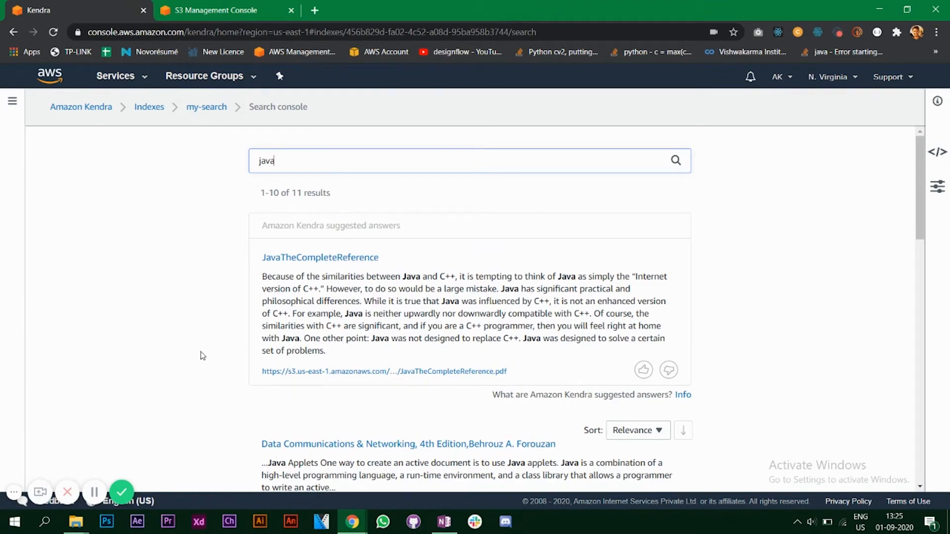
{"action": "mouse_move", "coordinate": [693, 326]}
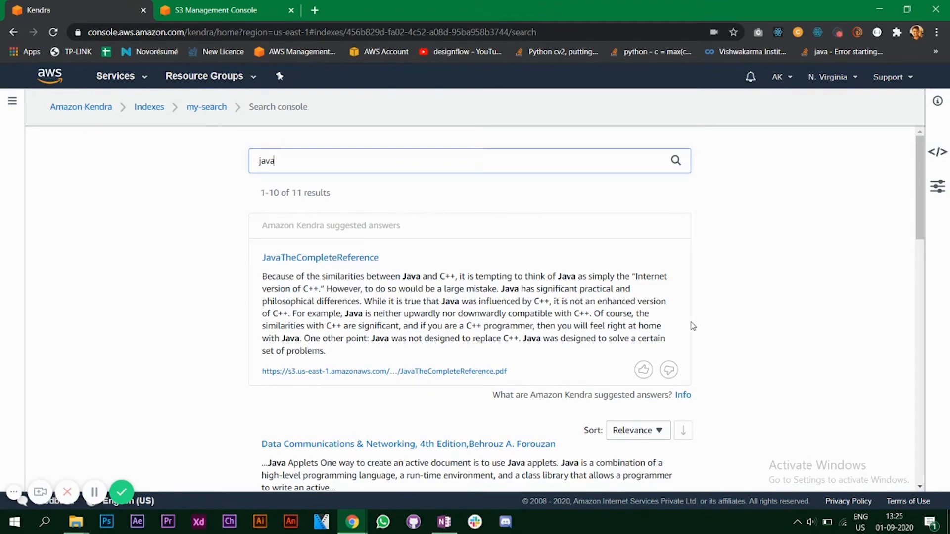
{"action": "scroll", "scroll_direction": "down", "scroll_amount": 3}
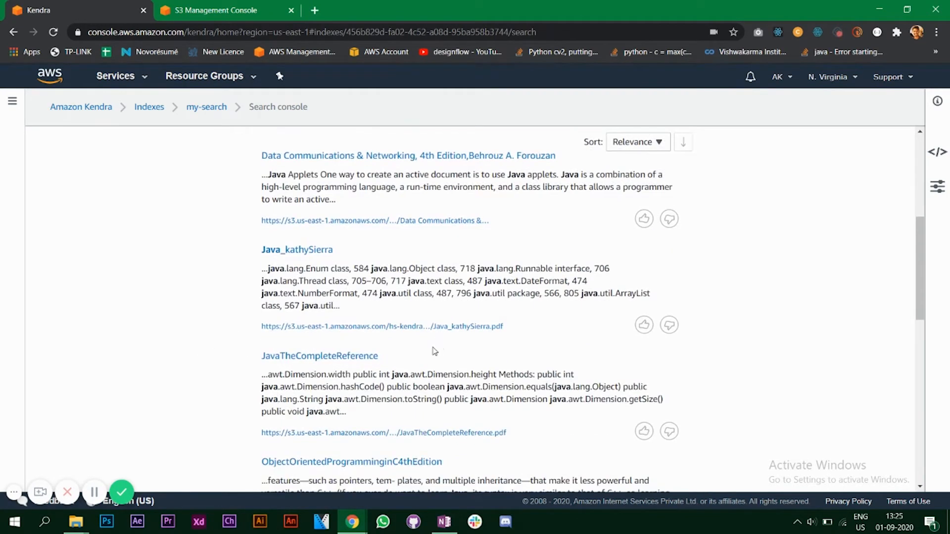
{"action": "scroll", "scroll_direction": "down", "scroll_amount": 3}
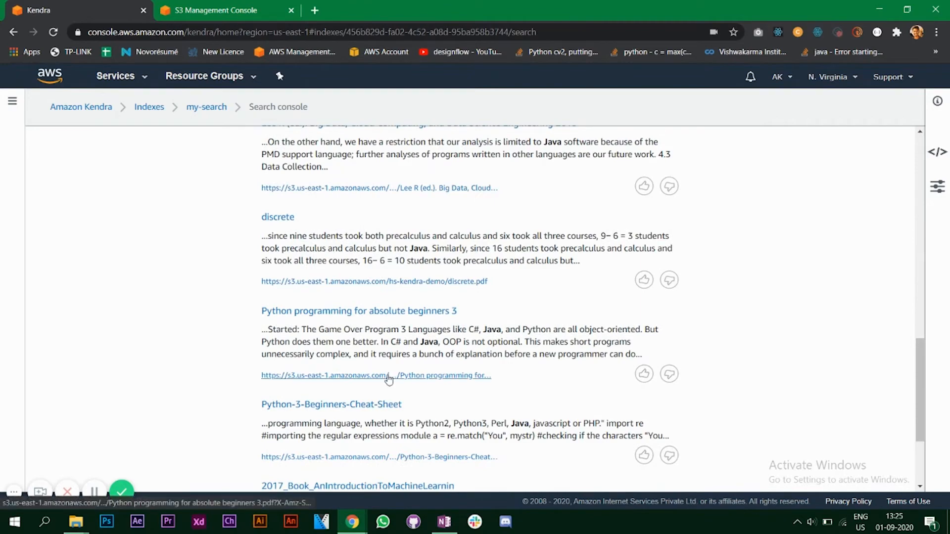
{"action": "scroll", "scroll_direction": "down", "scroll_amount": 3}
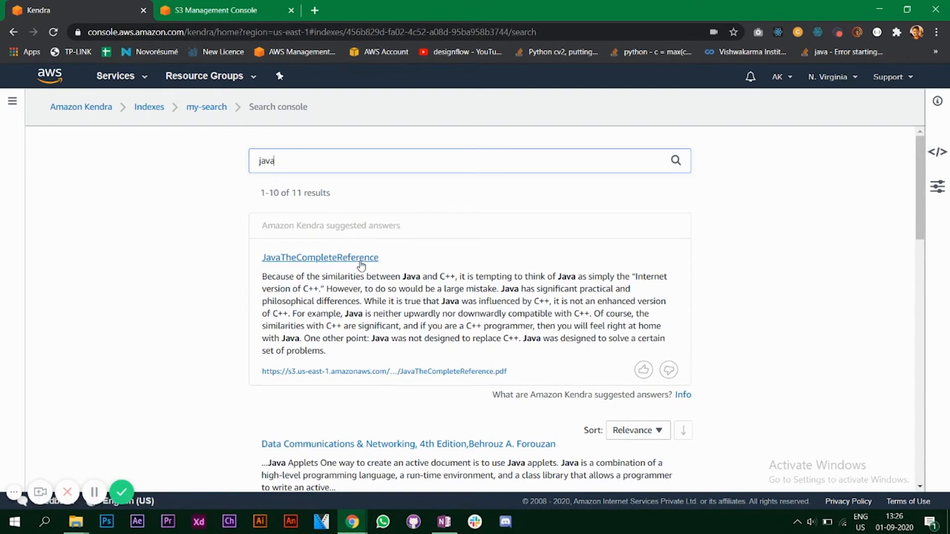
{"action": "mouse_move", "coordinate": [427, 275]}
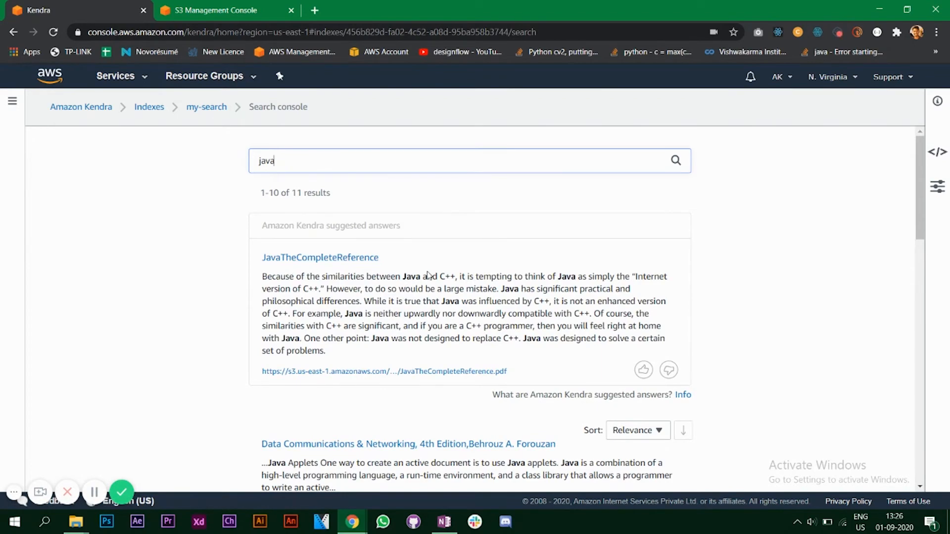
{"action": "scroll", "scroll_direction": "down", "scroll_amount": 3}
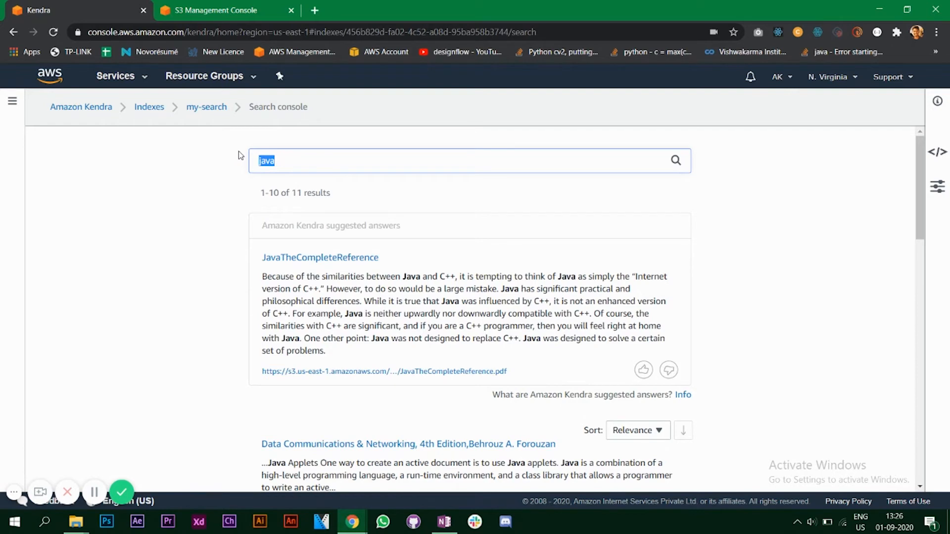
Query 'who is amazon's ceo ?' and review the 7 results suggesting Jeff Bezos
{"action": "type", "text": "who is"}
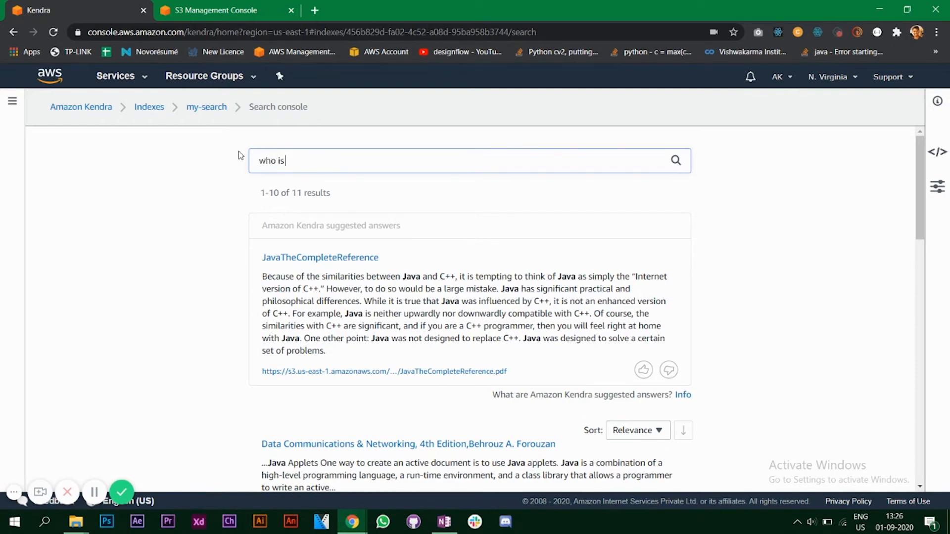
{"action": "type", "text": "amazon's ceo ?"}
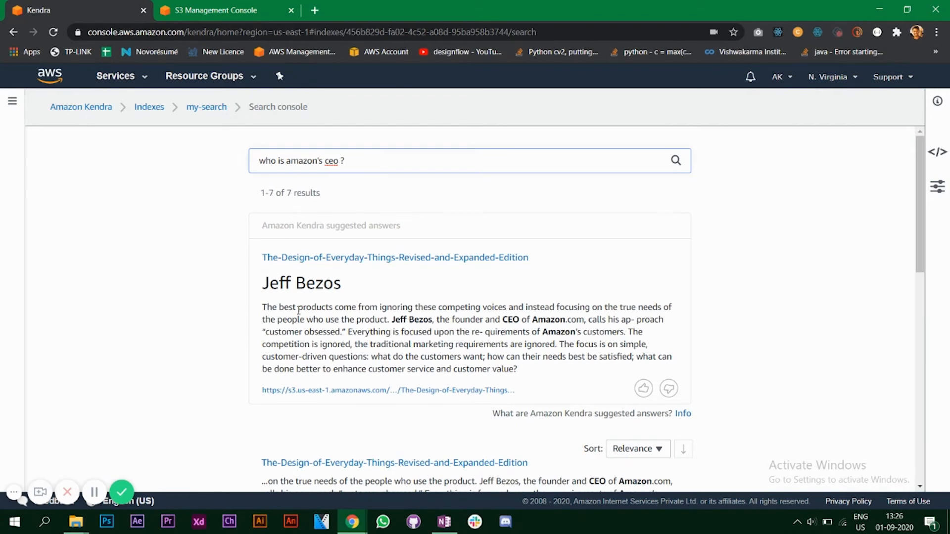
{"action": "mouse_move", "coordinate": [296, 268]}
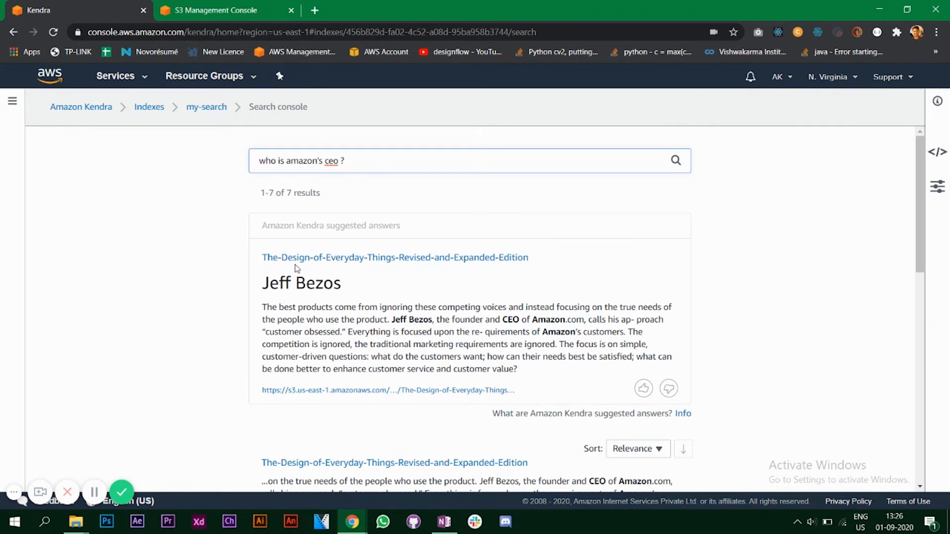
{"action": "mouse_move", "coordinate": [399, 297]}
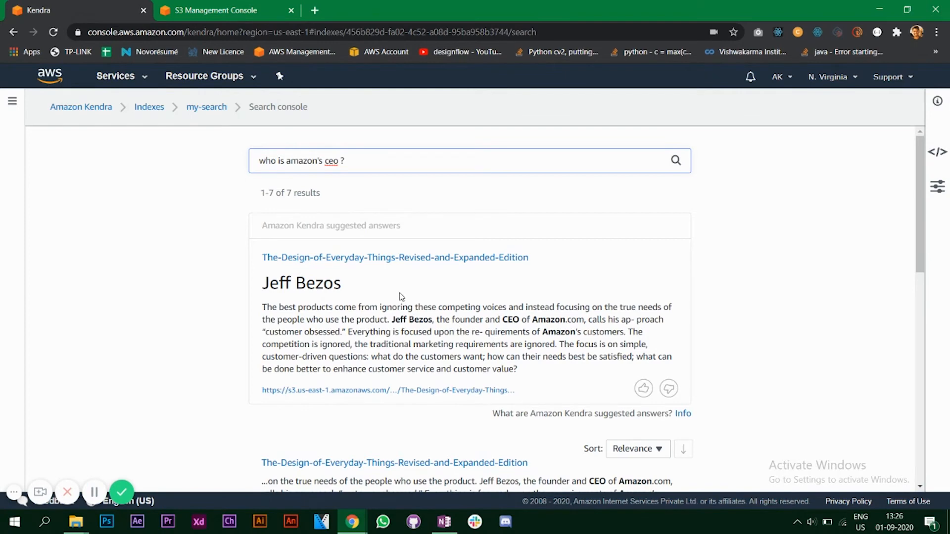
{"action": "mouse_move", "coordinate": [438, 324]}
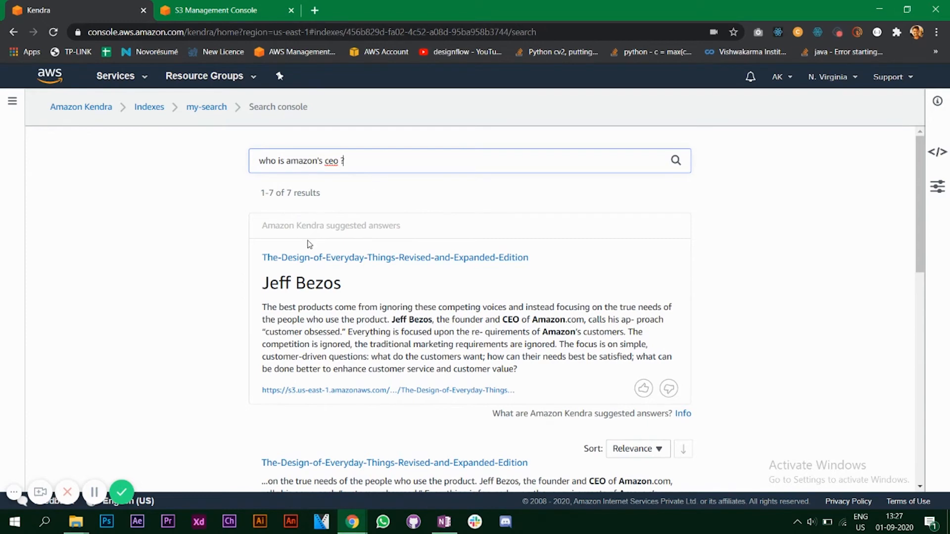
{"action": "mouse_move", "coordinate": [532, 181]}
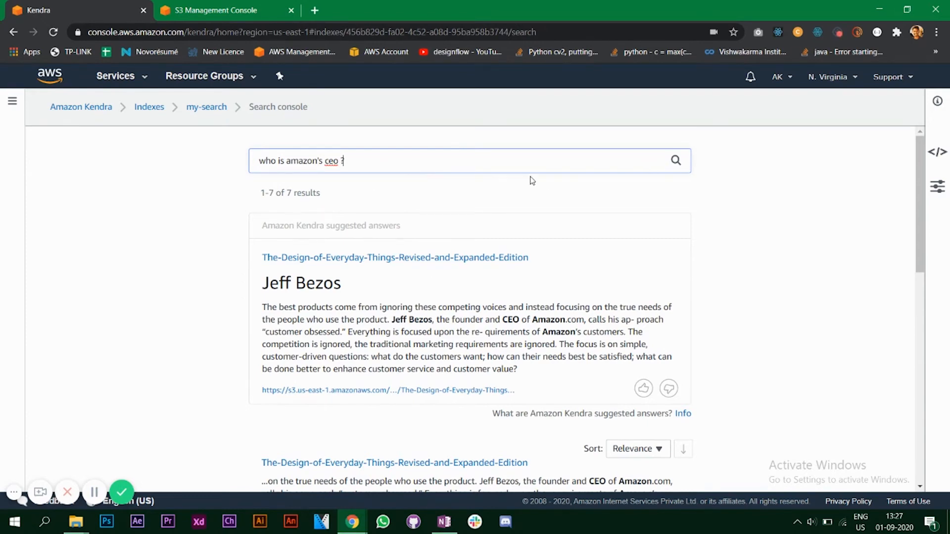
{"action": "mouse_move", "coordinate": [376, 274]}
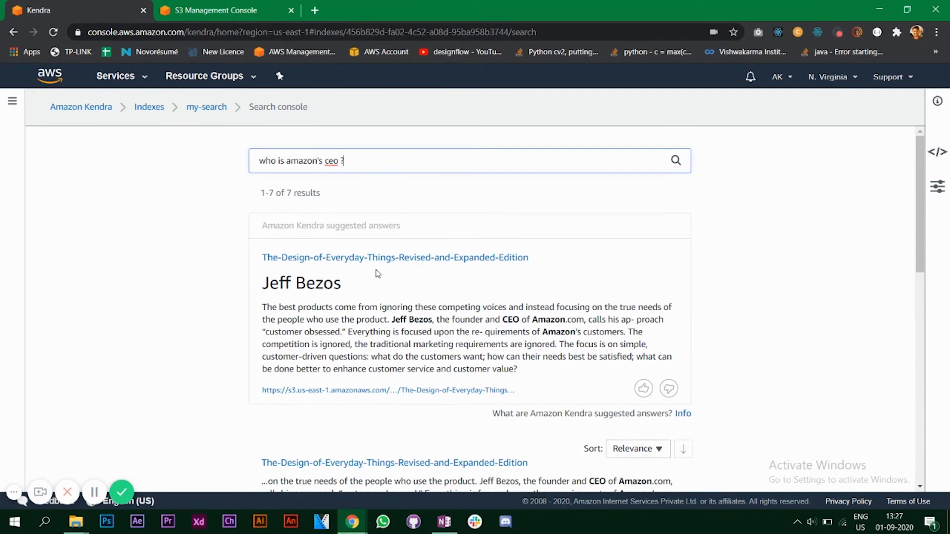
{"action": "mouse_move", "coordinate": [430, 294]}
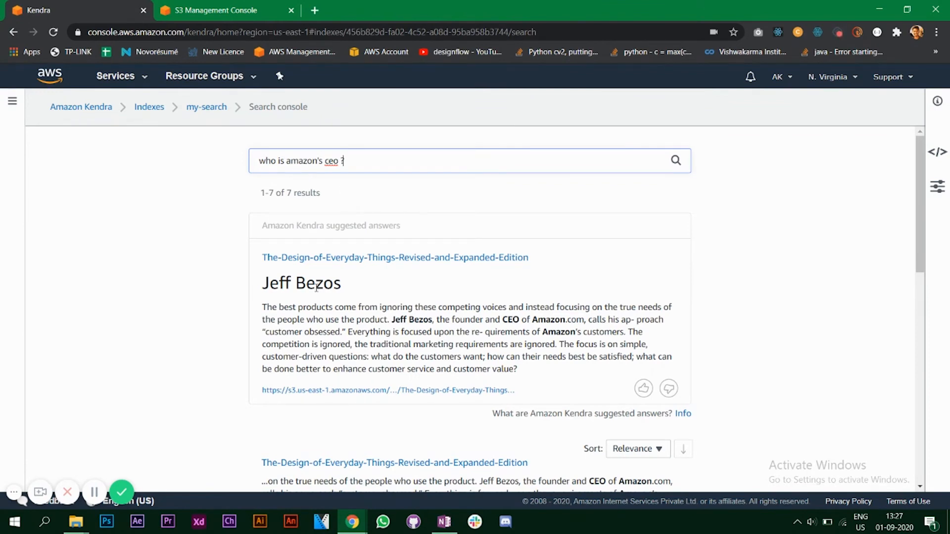
{"action": "mouse_move", "coordinate": [432, 187]}
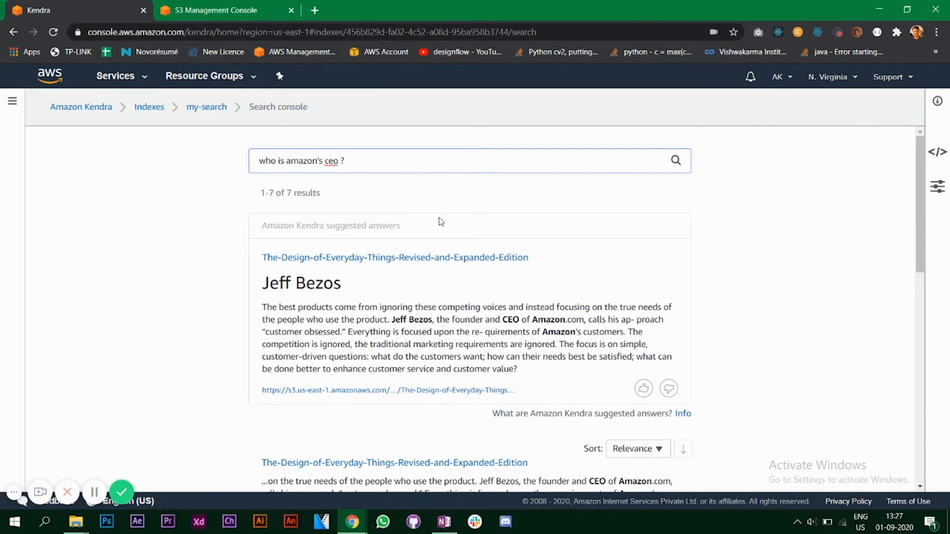
{"action": "mouse_move", "coordinate": [400, 286]}
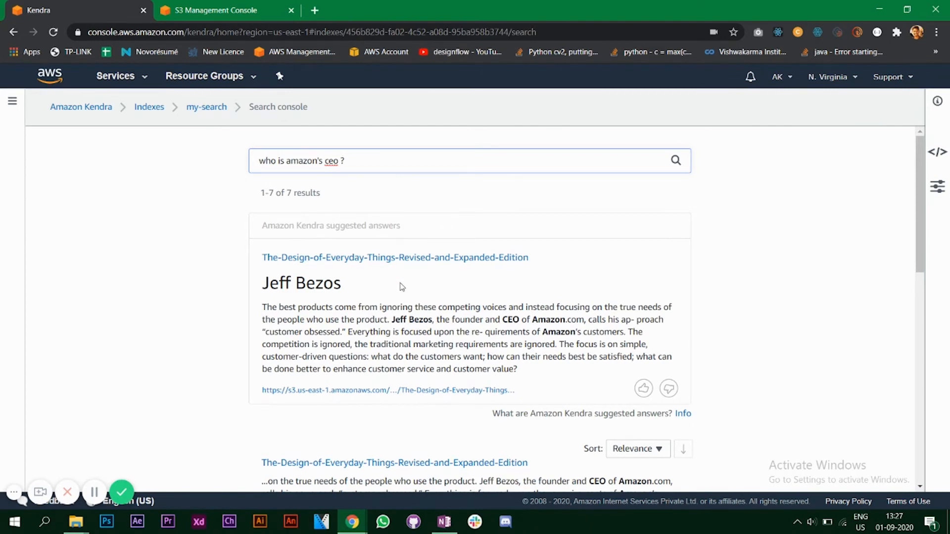
{"action": "scroll", "scroll_direction": "down", "scroll_amount": 3}
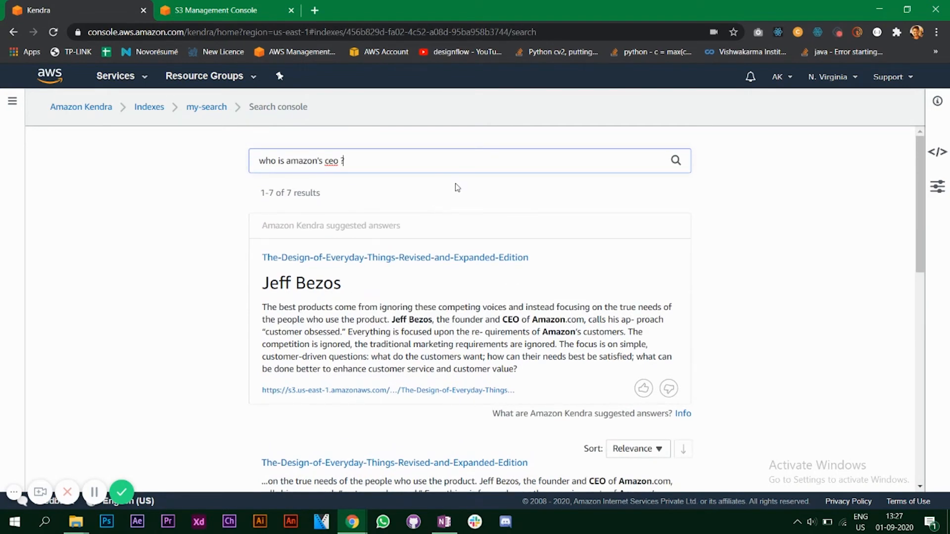
{"action": "mouse_move", "coordinate": [489, 185]}
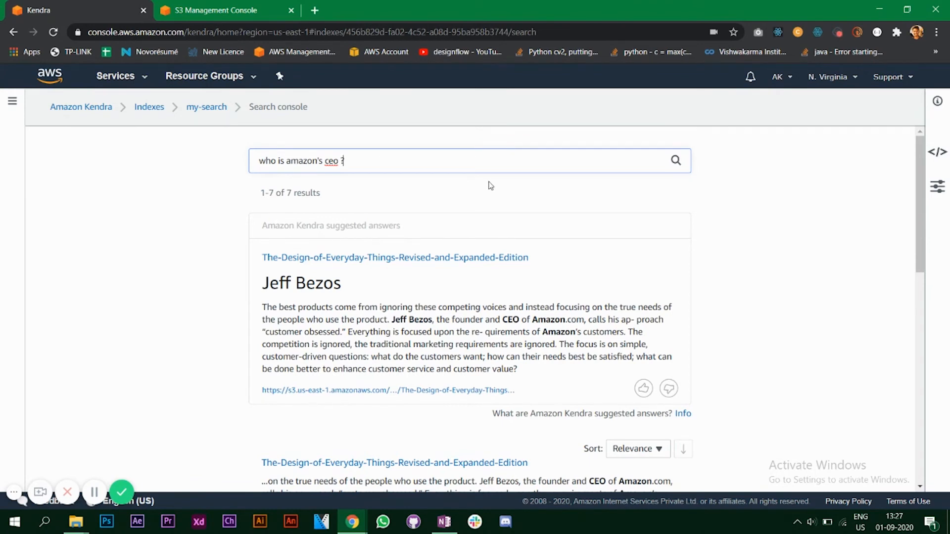
{"action": "mouse_move", "coordinate": [777, 276]}
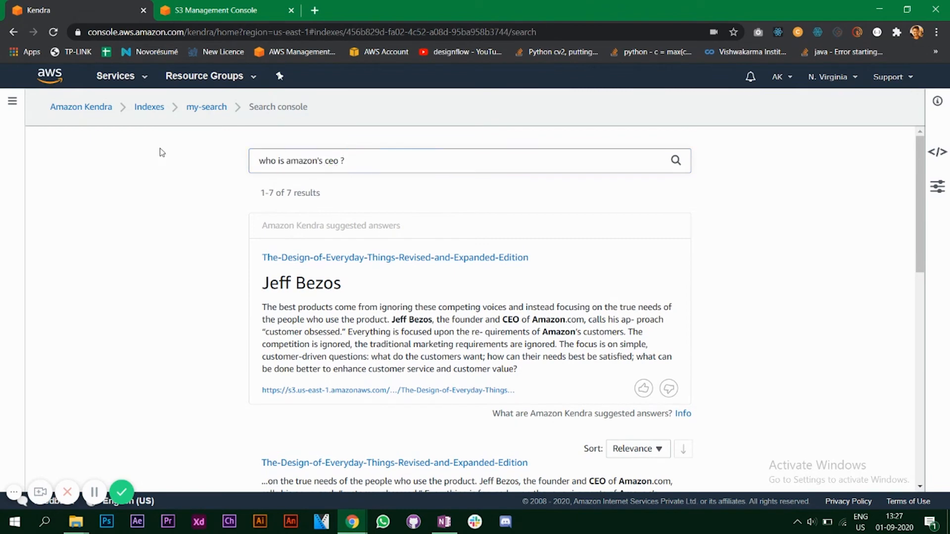
Search 'python programming', returning 26 results led by Python programming for absolute beginners
{"action": "type", "text": "python programming"}
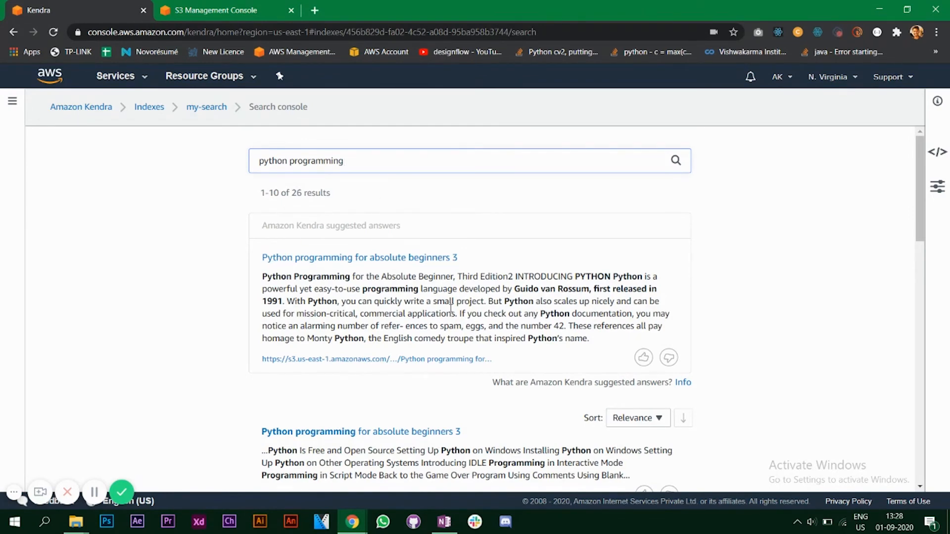
{"action": "mouse_move", "coordinate": [399, 297]}
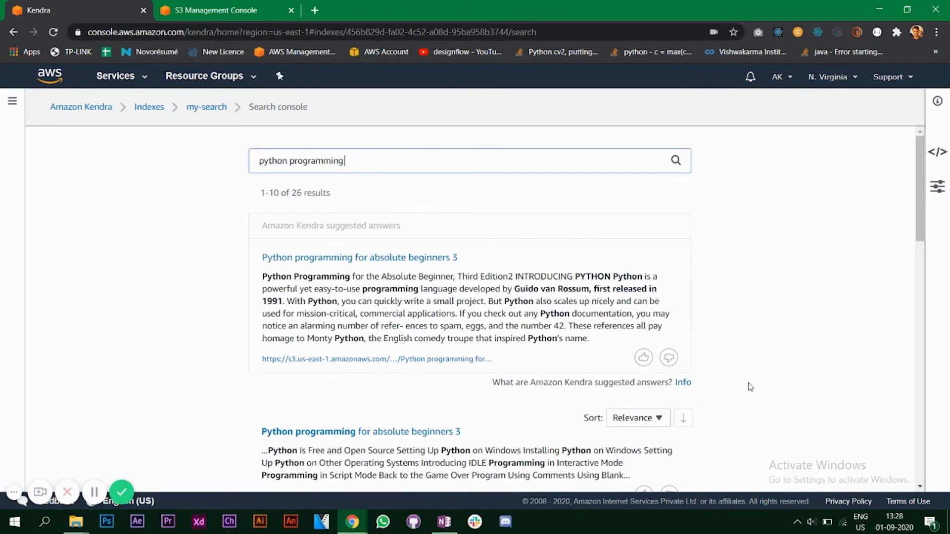
{"action": "mouse_move", "coordinate": [190, 146]}
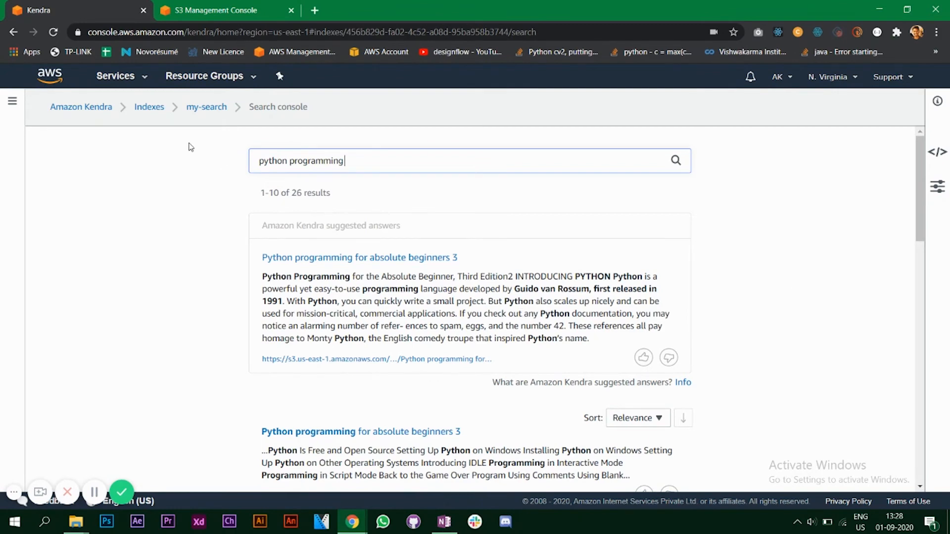
{"action": "mouse_move", "coordinate": [295, 320]}
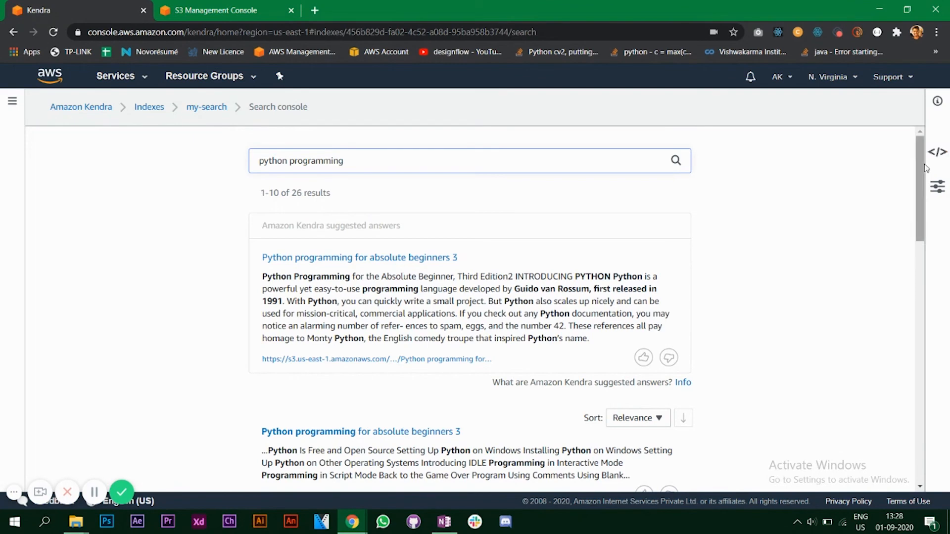
Open the Deploy panel beside the python programming results, scroll them, and return to my-search
{"action": "left_click", "coordinate": [937, 151]}
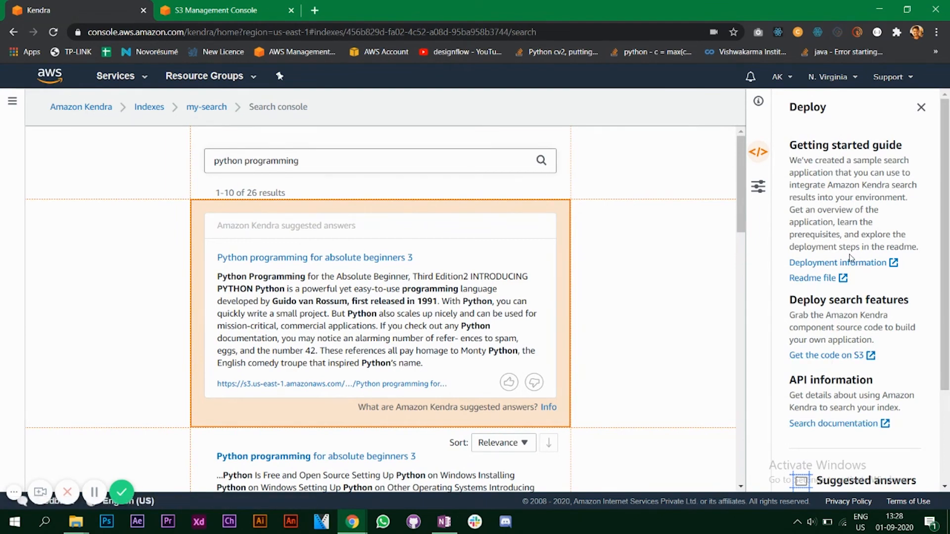
{"action": "mouse_move", "coordinate": [837, 263]}
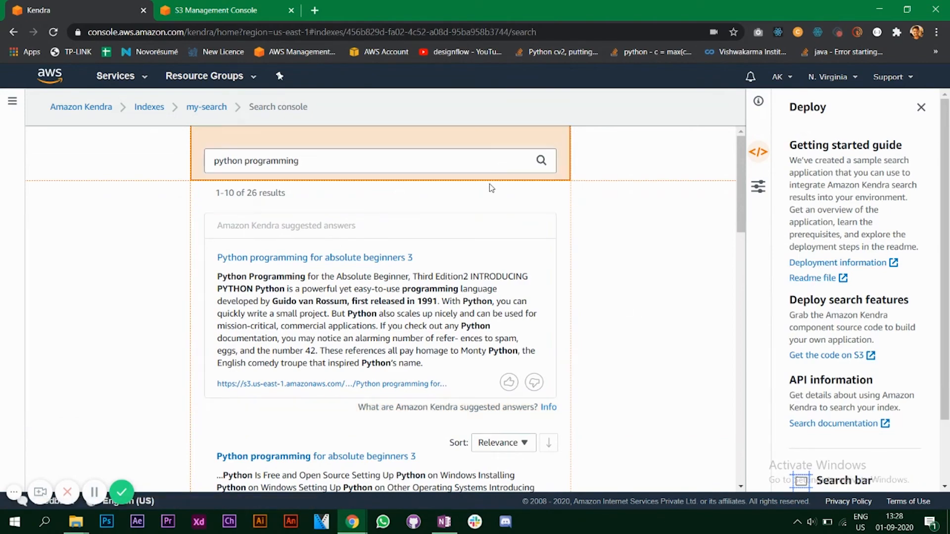
{"action": "scroll", "scroll_direction": "down", "scroll_amount": 3}
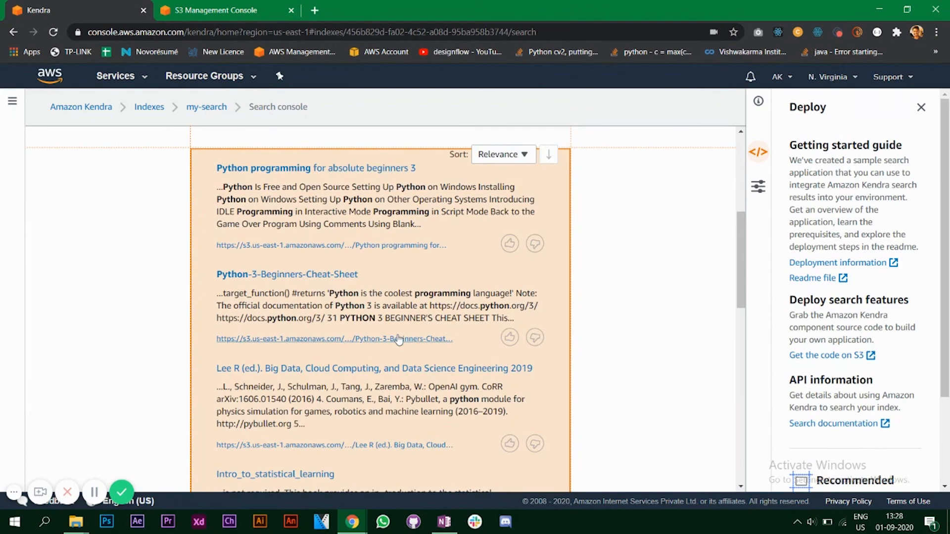
{"action": "scroll", "scroll_direction": "down", "scroll_amount": 3}
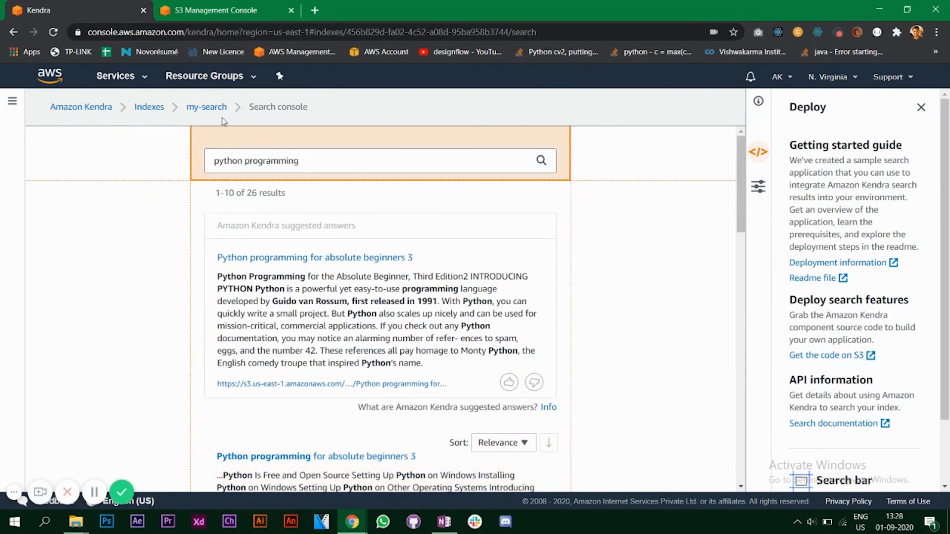
{"action": "left_click", "coordinate": [206, 107]}
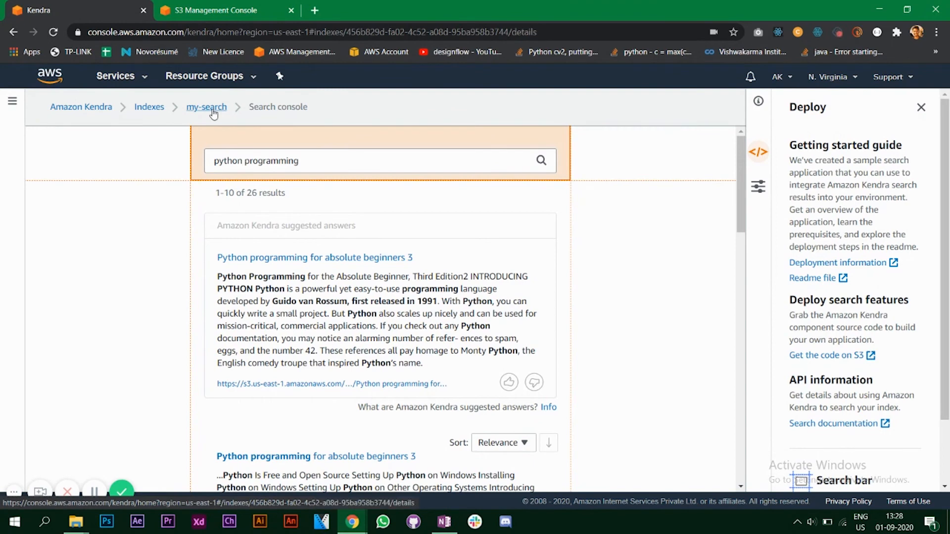
Load the my-search index details and scroll to confirm video-demo-data synced successfully
{"action": "left_click", "coordinate": [206, 107]}
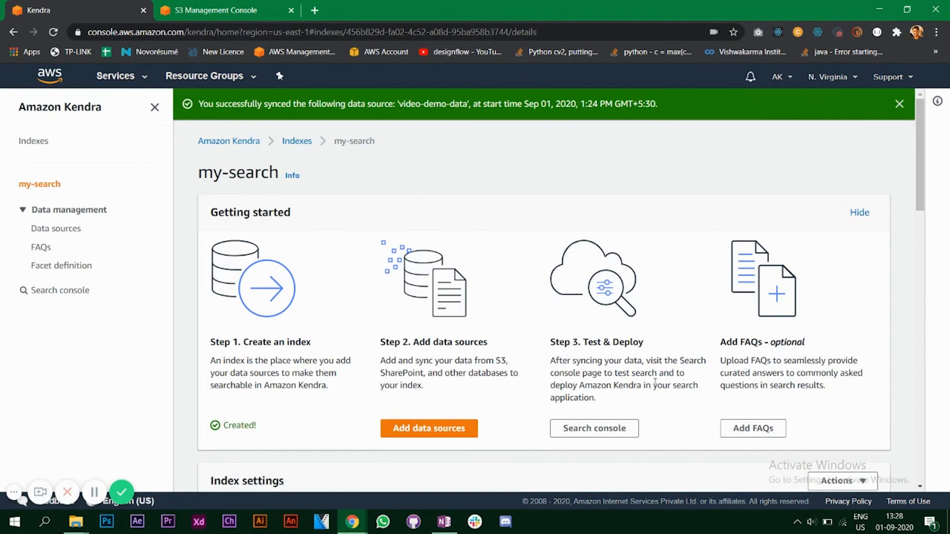
{"action": "mouse_move", "coordinate": [587, 383]}
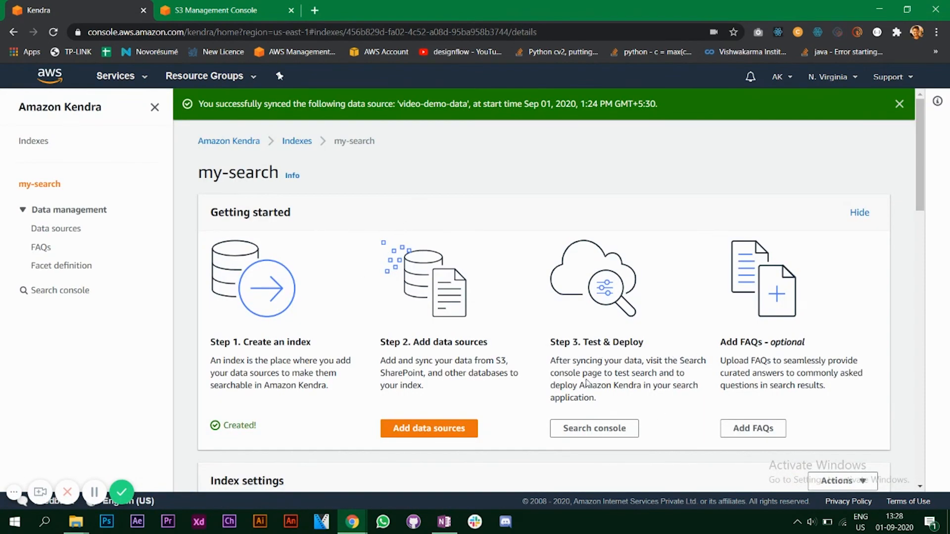
{"action": "mouse_move", "coordinate": [604, 379]}
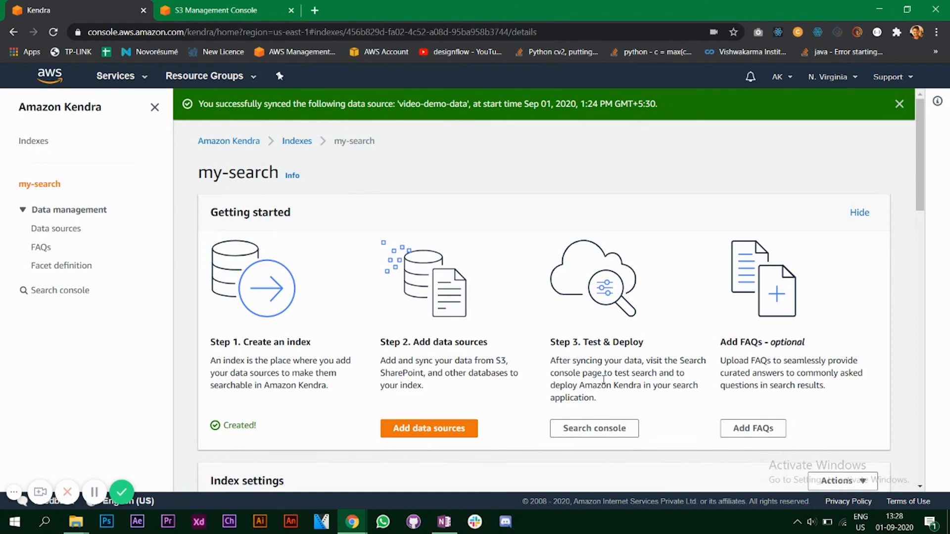
{"action": "mouse_move", "coordinate": [620, 399]}
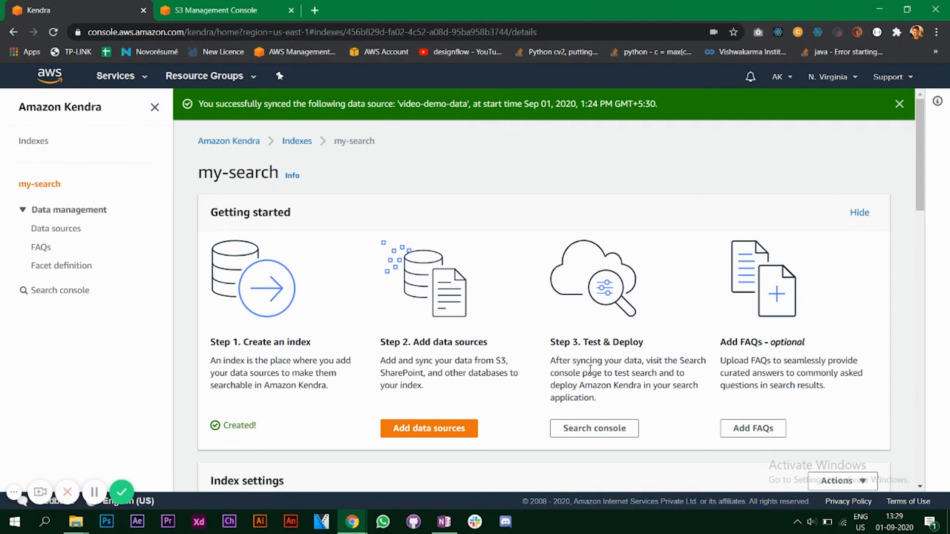
{"action": "scroll", "scroll_direction": "down", "scroll_amount": 3}
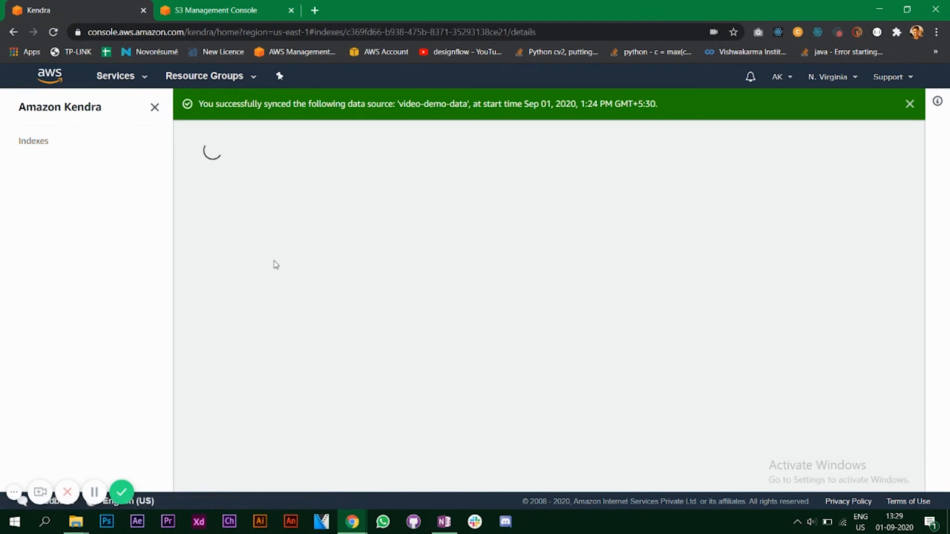
{"action": "mouse_move", "coordinate": [298, 277]}
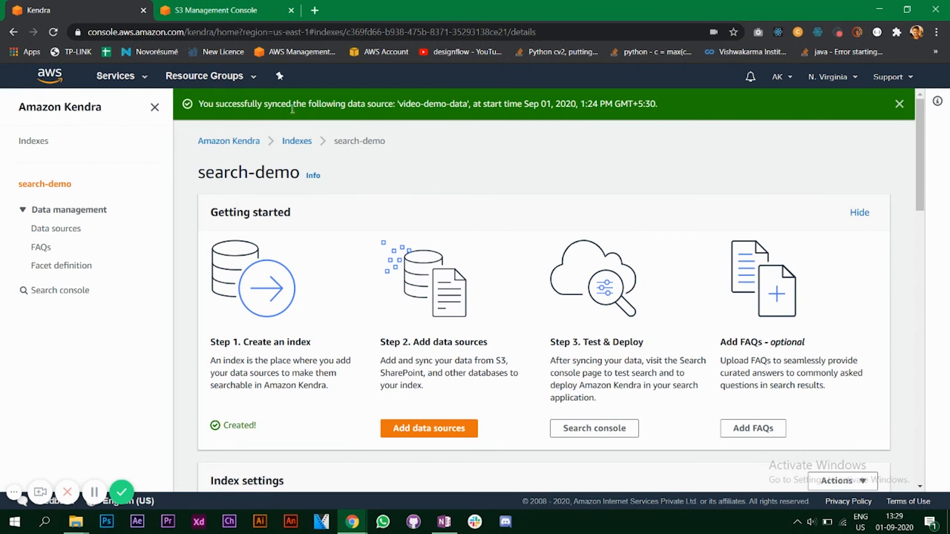
{"action": "mouse_move", "coordinate": [223, 268]}
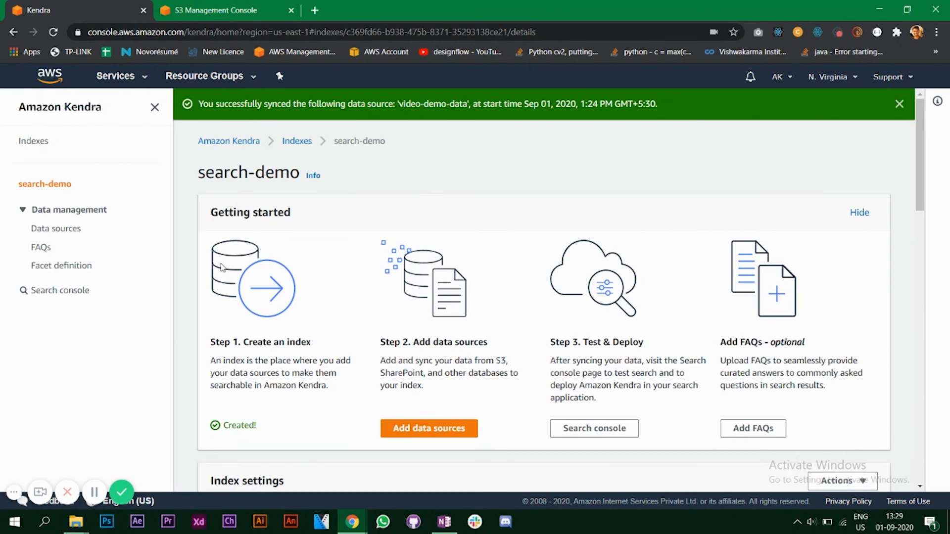
{"action": "mouse_move", "coordinate": [190, 298]}
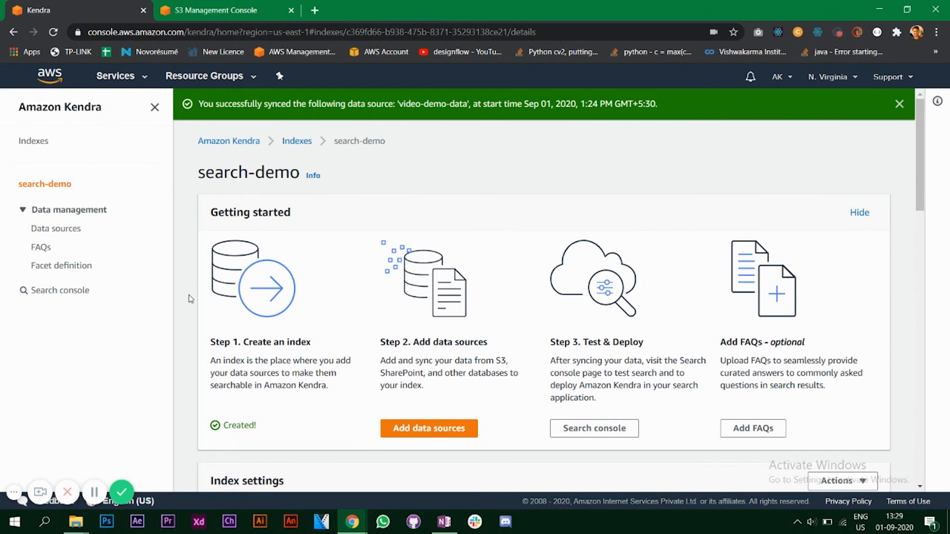
{"action": "mouse_move", "coordinate": [58, 290]}
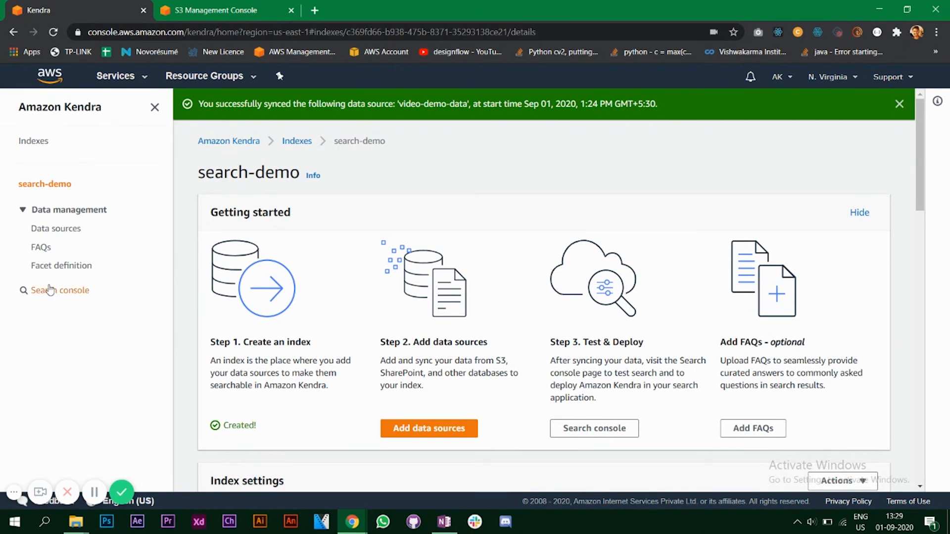